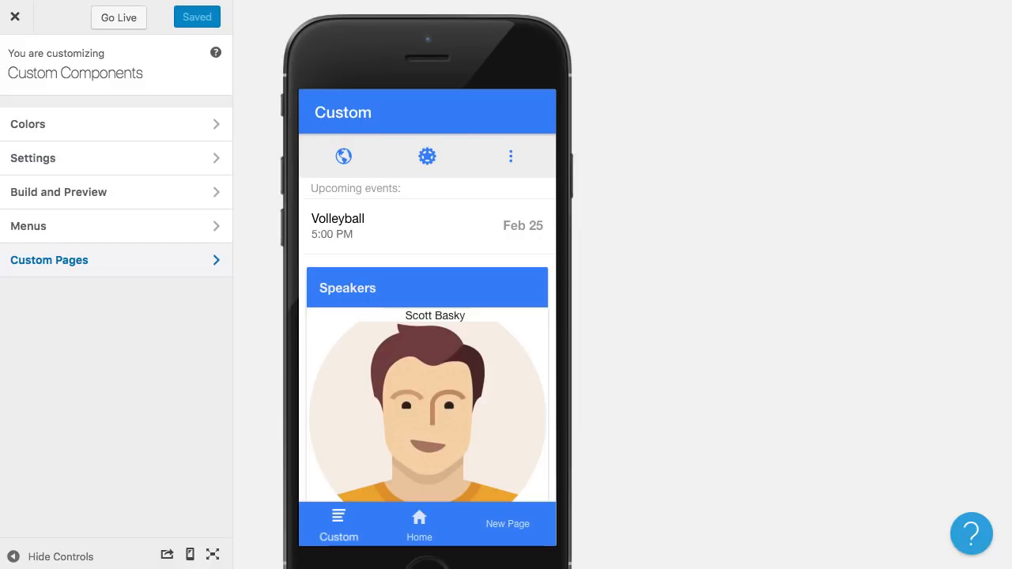
pyautogui.moveTo(397, 256)
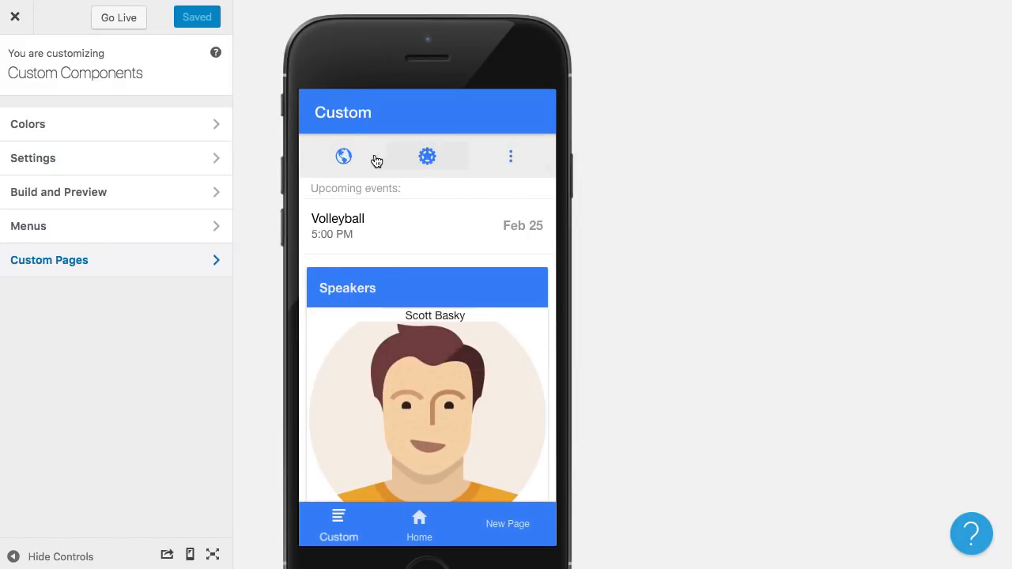
# - Browse the Custom page preview, returning from the Volleyball event details
pyautogui.scroll(-3)
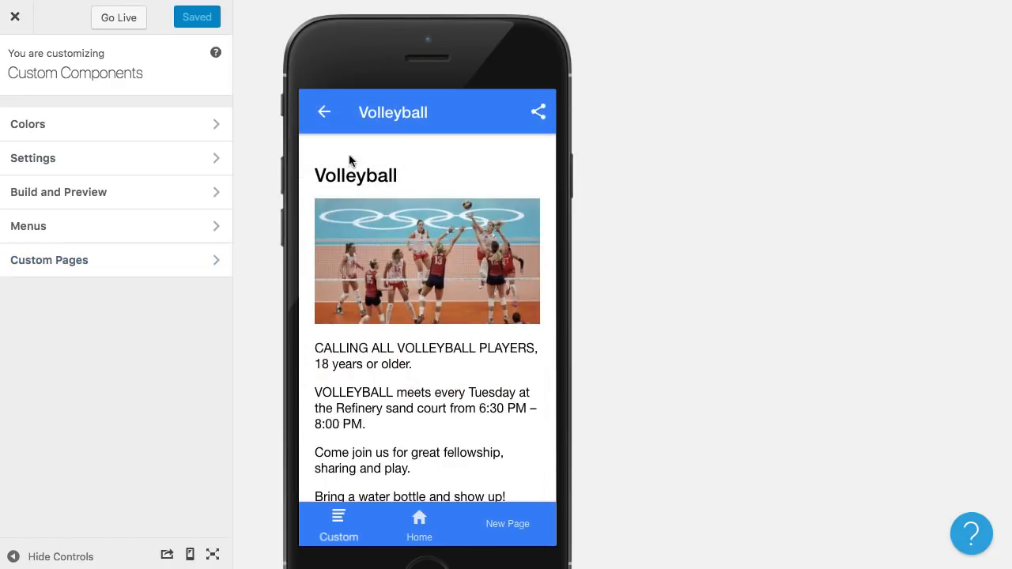
pyautogui.click(324, 112)
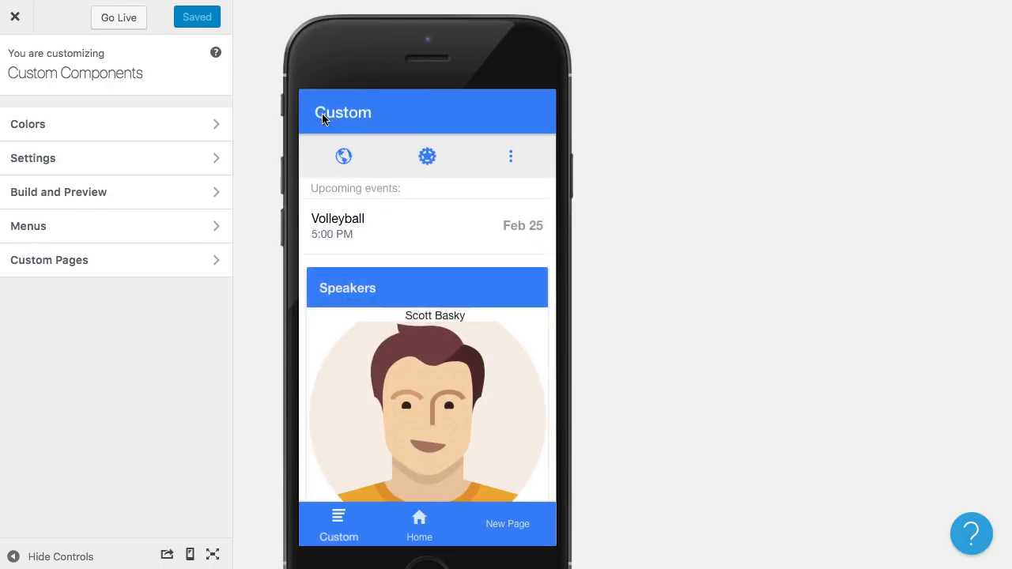
pyautogui.scroll(-3)
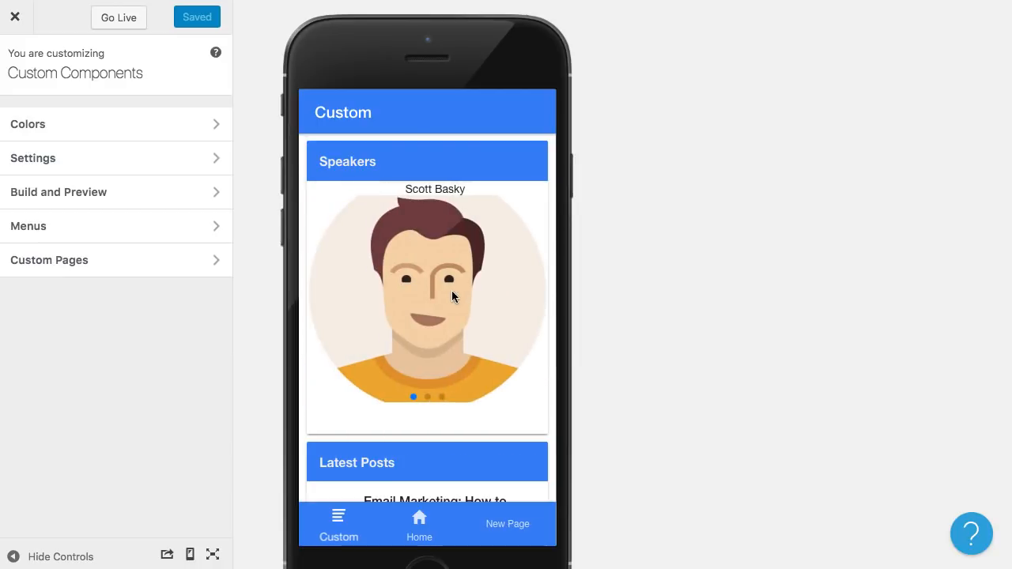
pyautogui.moveTo(343, 158)
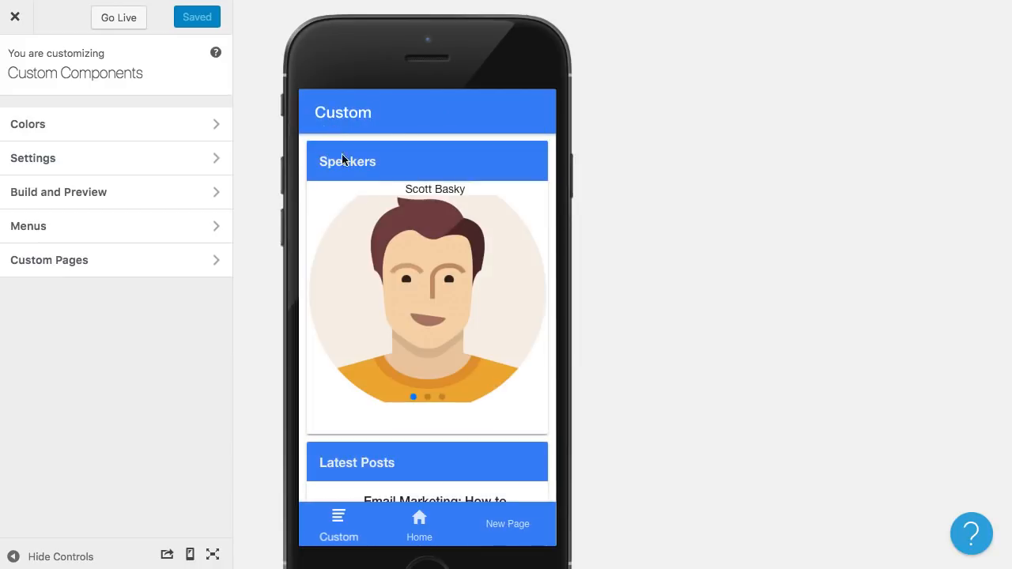
pyautogui.scroll(-3)
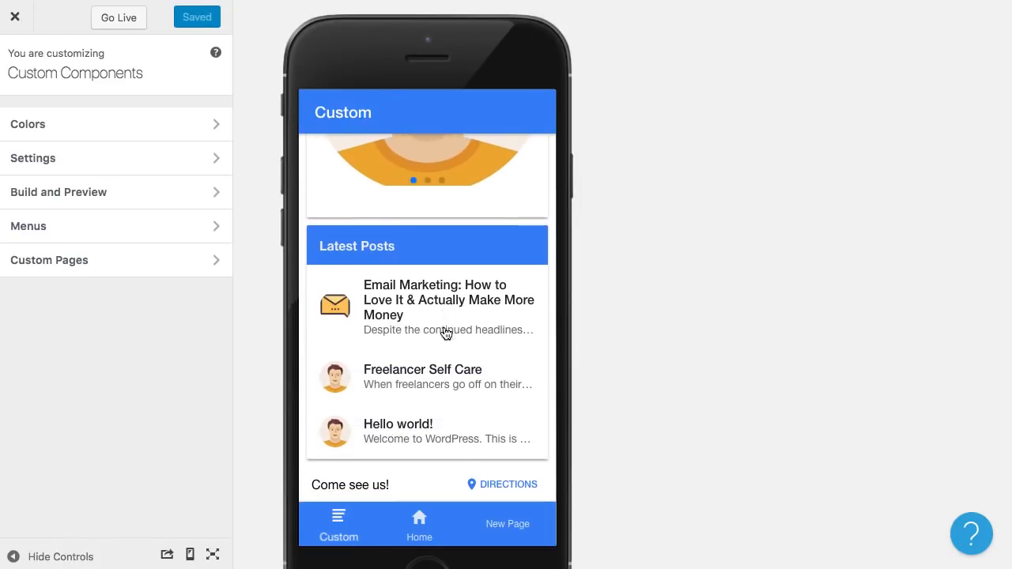
pyautogui.moveTo(441, 417)
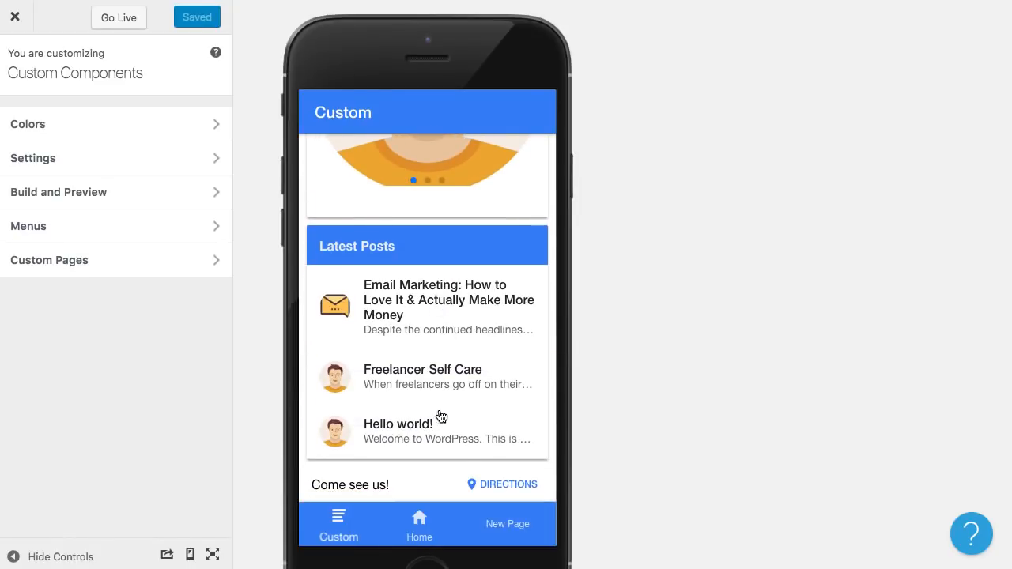
pyautogui.moveTo(366, 490)
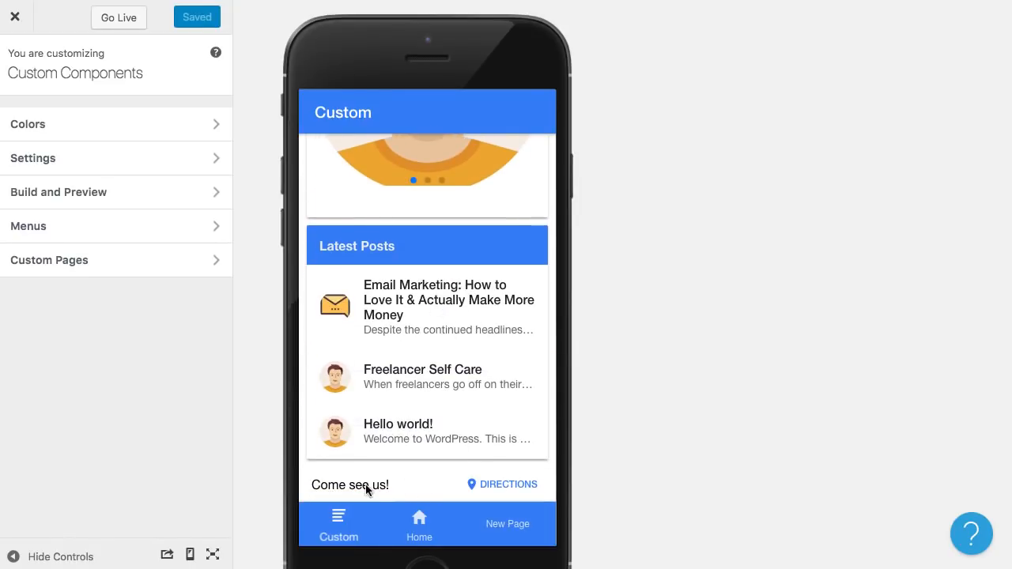
pyautogui.moveTo(522, 484)
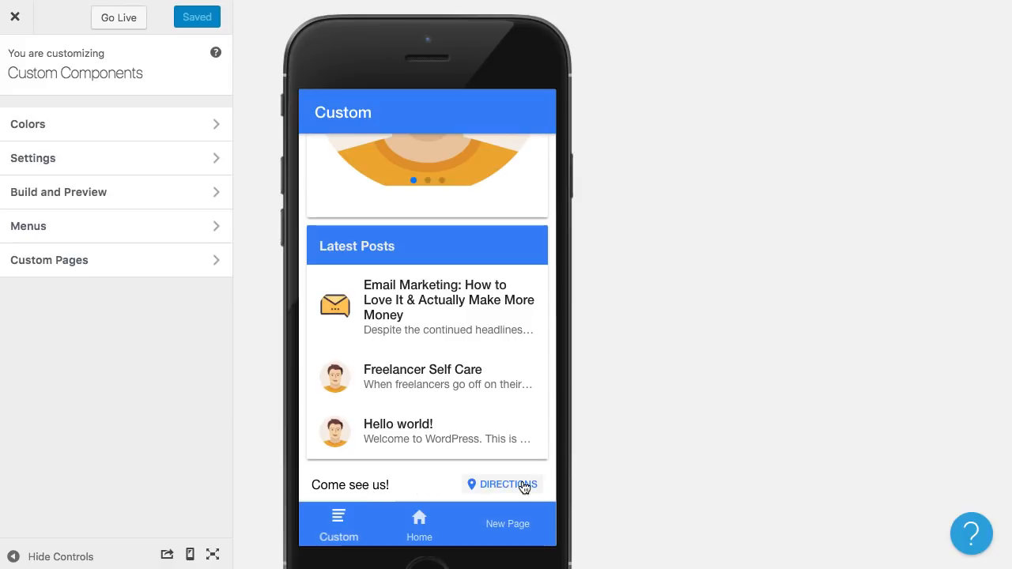
pyautogui.moveTo(387, 493)
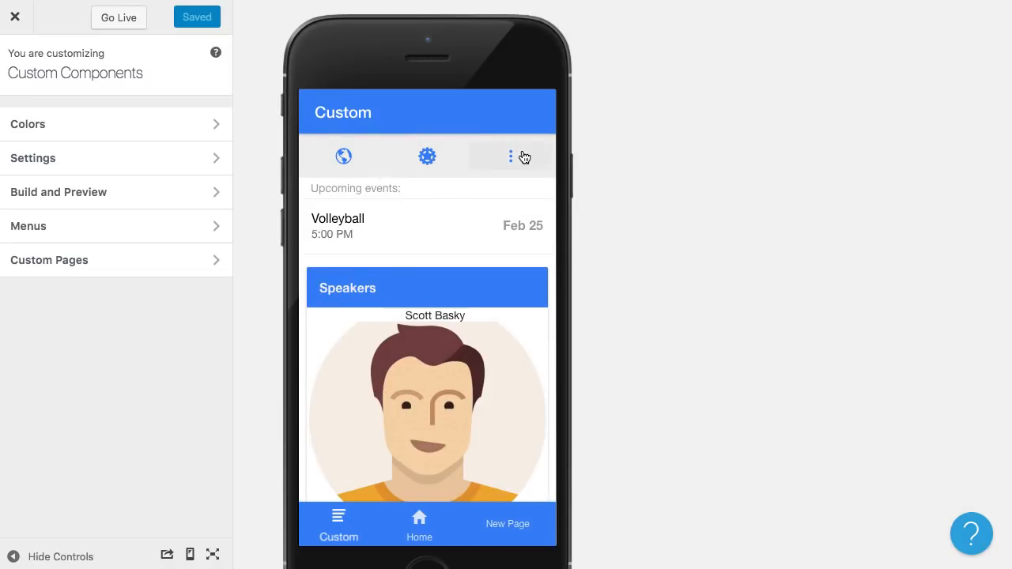
pyautogui.moveTo(168, 396)
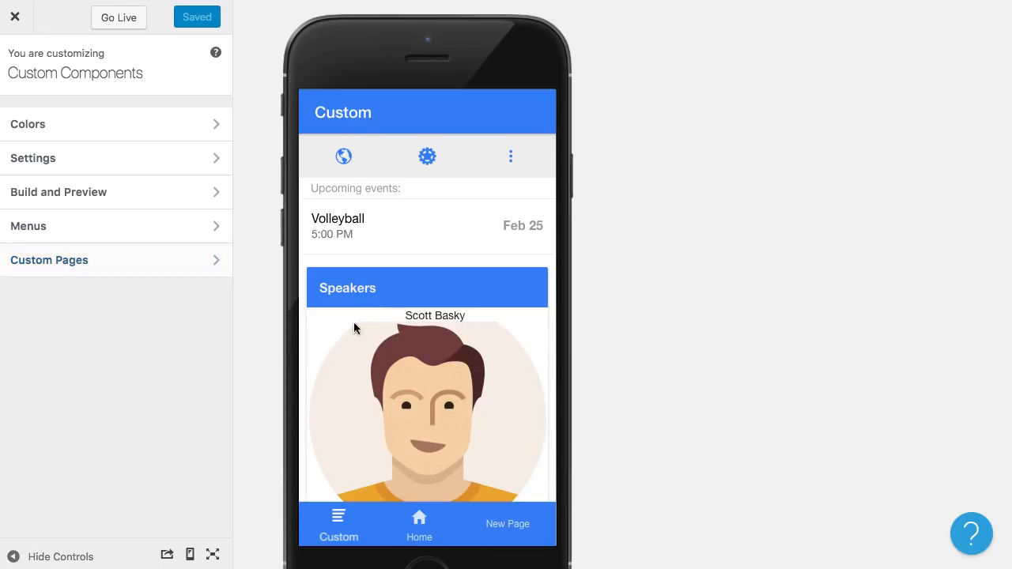
# - Add a new blank Custom HTML page from Custom Pages and focus its Title field
pyautogui.click(49, 260)
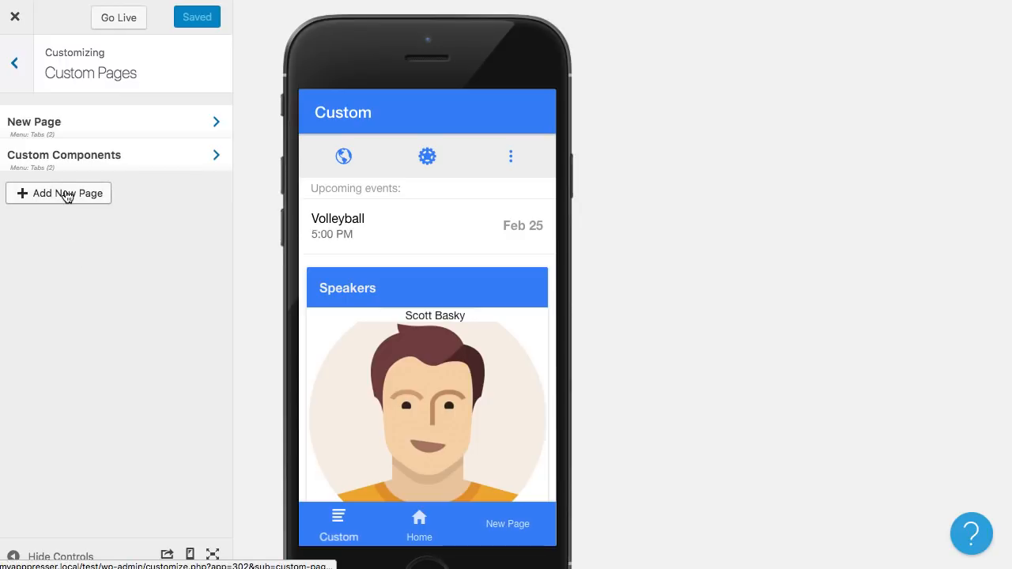
pyautogui.click(57, 193)
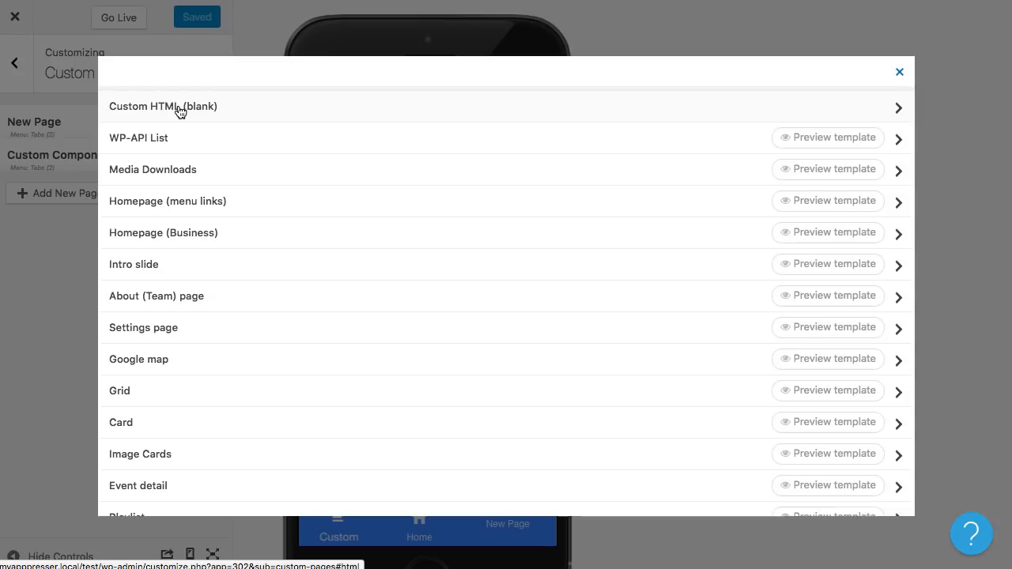
pyautogui.click(163, 106)
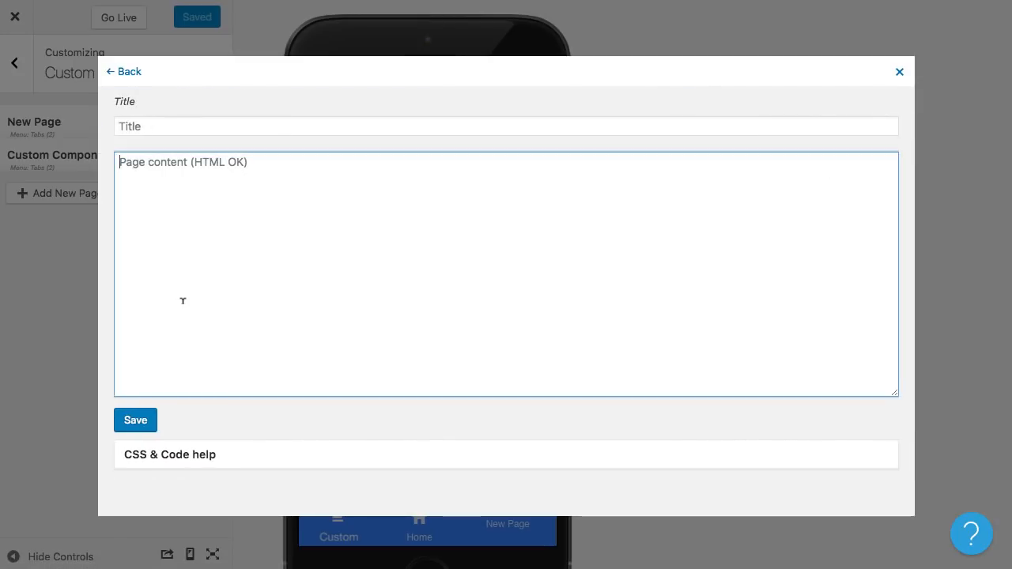
pyautogui.click(506, 125)
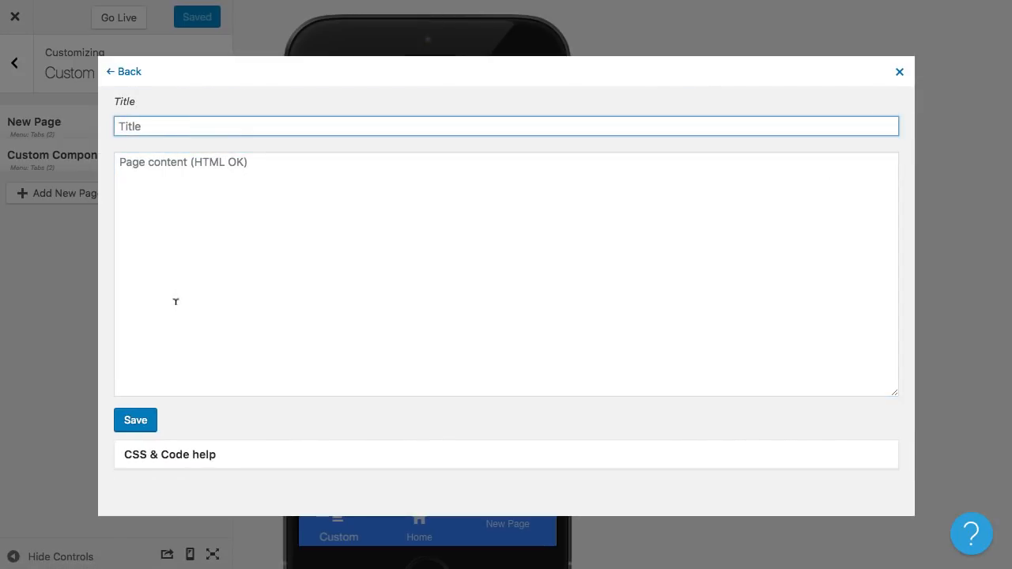
pyautogui.moveTo(219, 257)
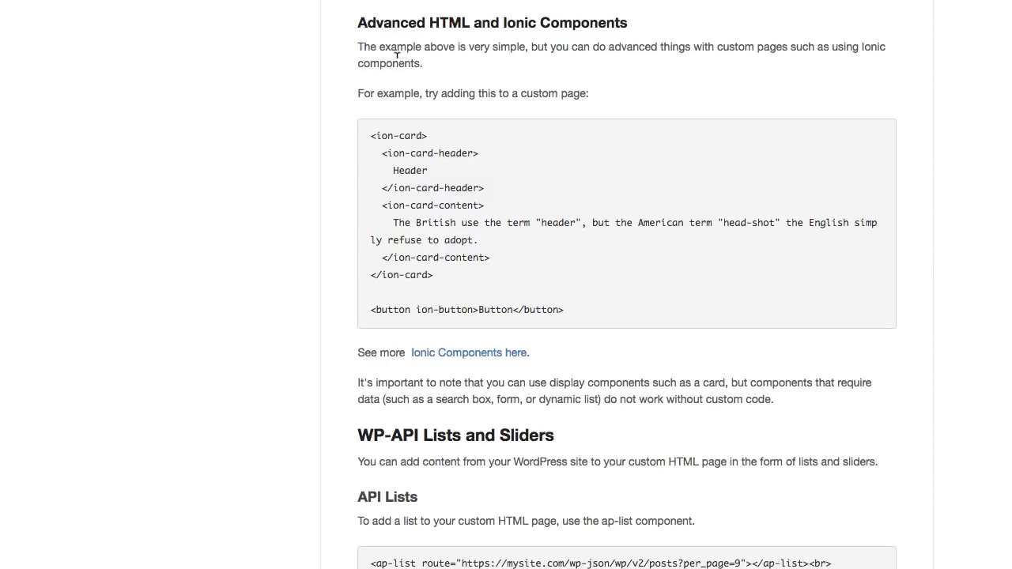
pyautogui.moveTo(403, 88)
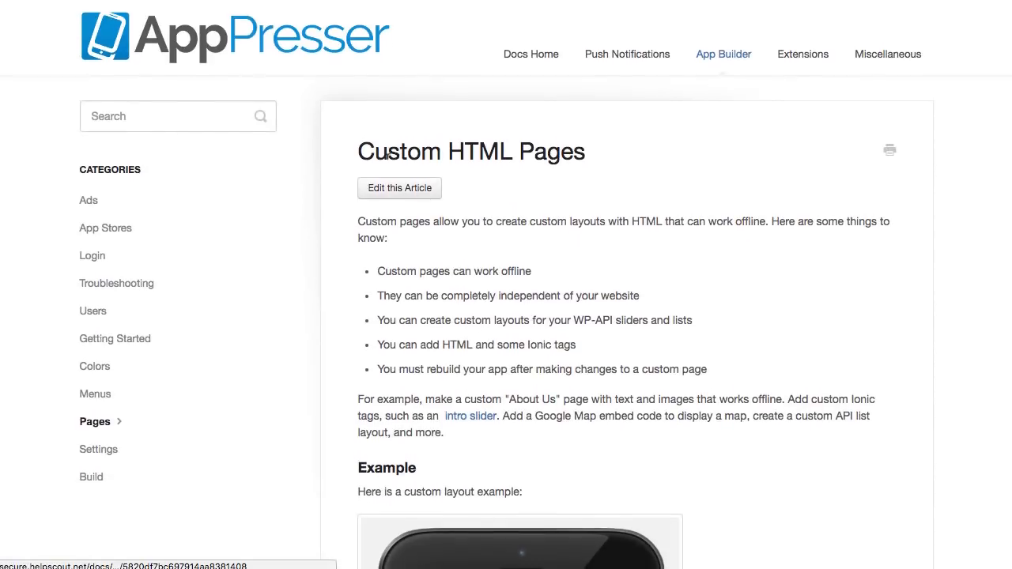
pyautogui.scroll(-3)
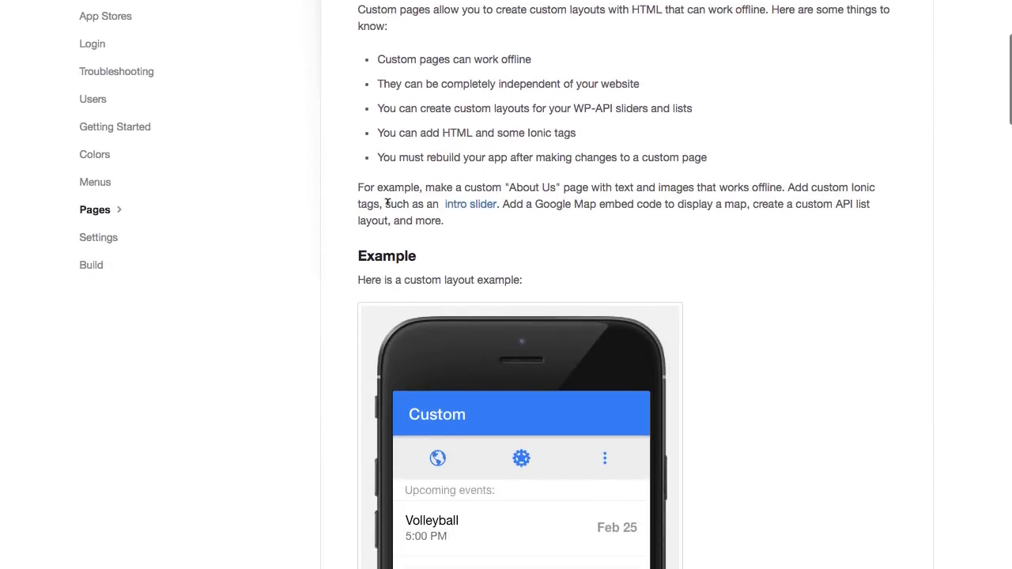
pyautogui.scroll(-3)
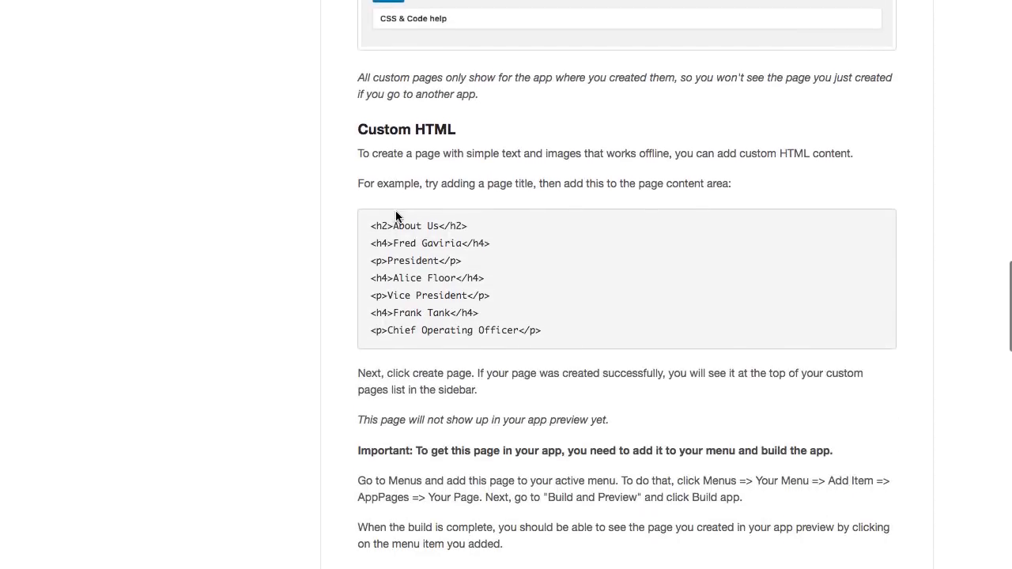
pyautogui.scroll(-3)
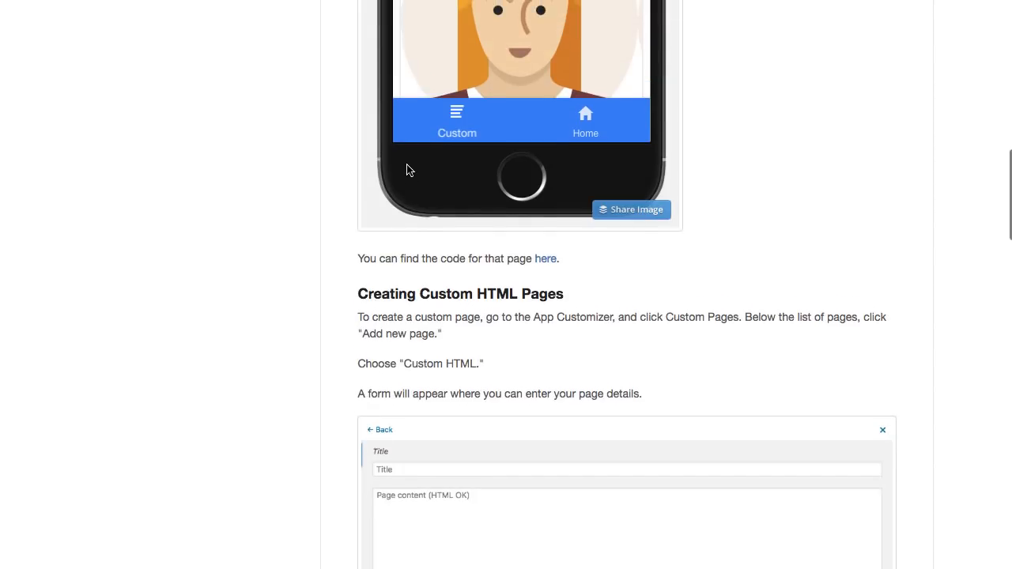
pyautogui.scroll(-3)
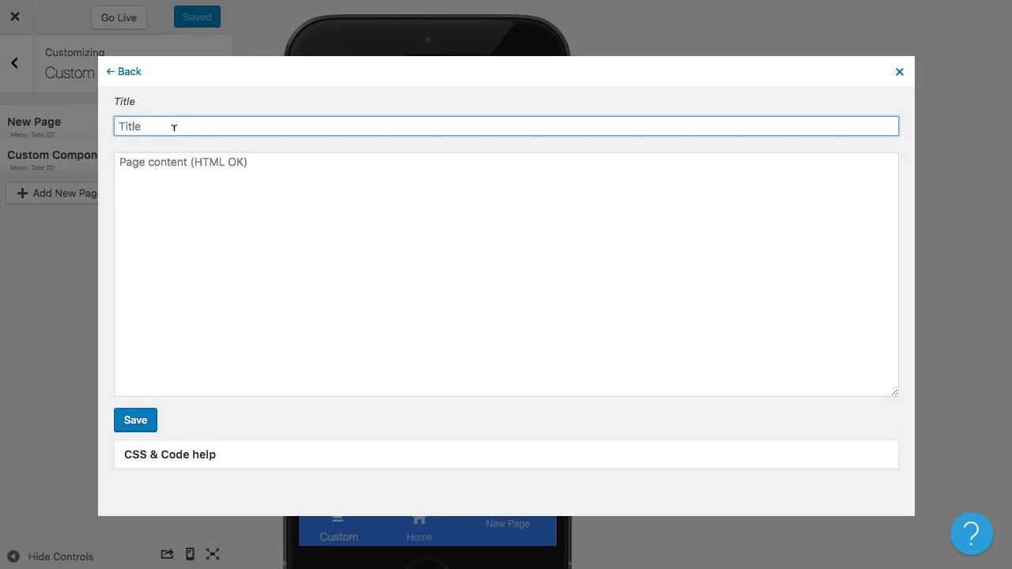
# - Title the page 'Demo Page' and add a custom-p class paragraph reading 'HTML'
pyautogui.write('Demo Page')
pyautogui.click(506, 274)
pyautogui.write('<p>')
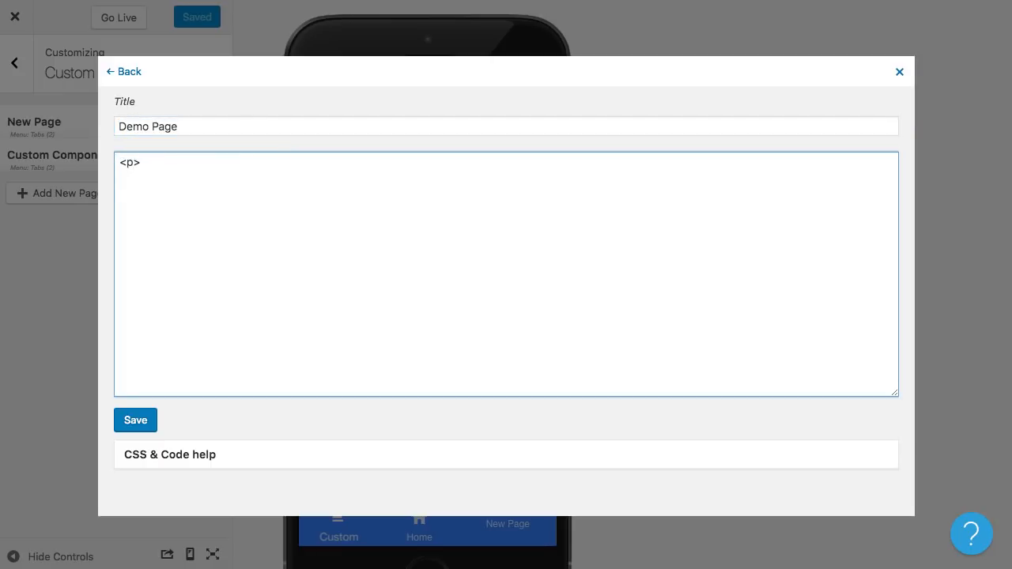
pyautogui.write('HTML</p>')
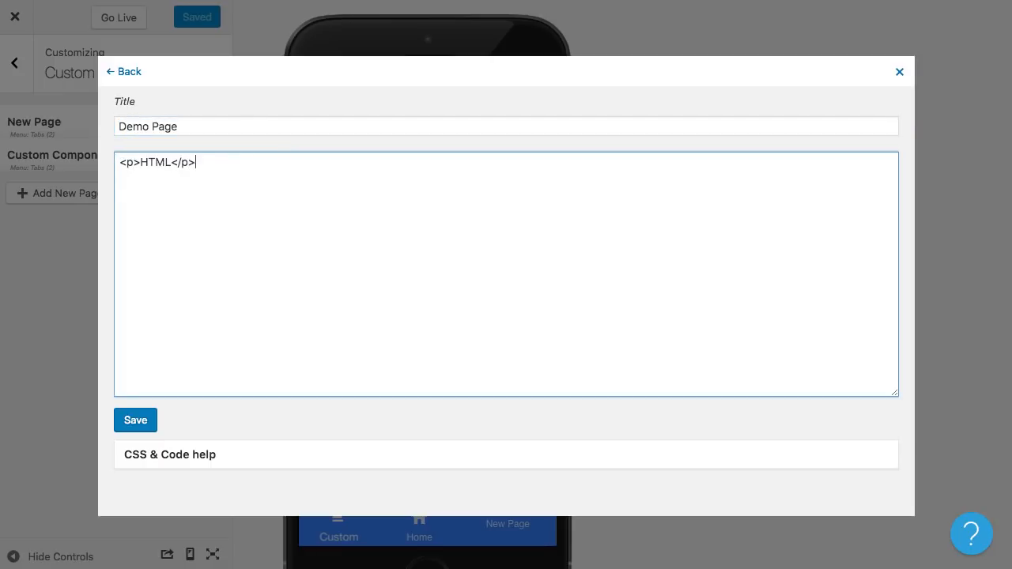
pyautogui.press('Enter')
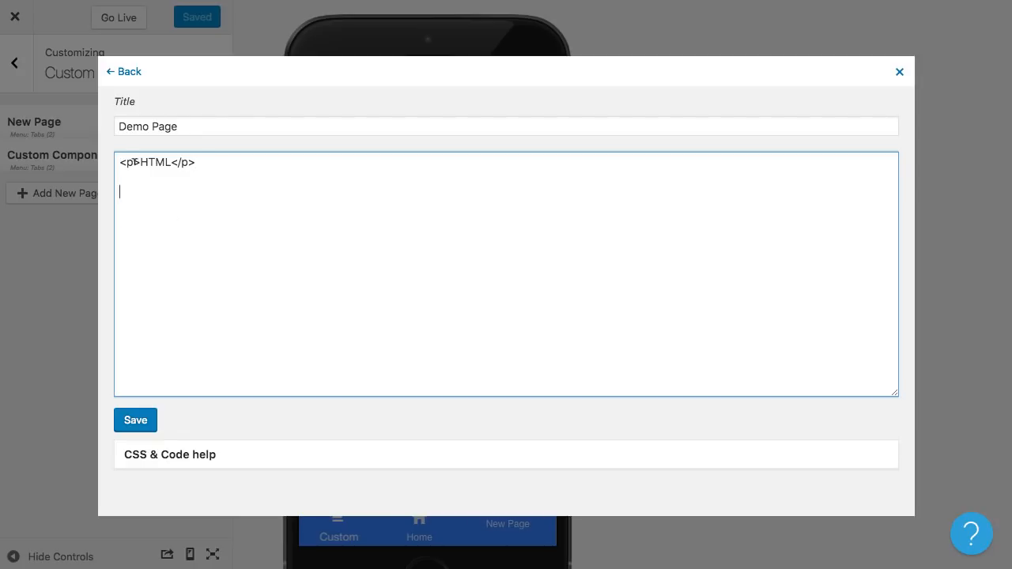
pyautogui.write('class')
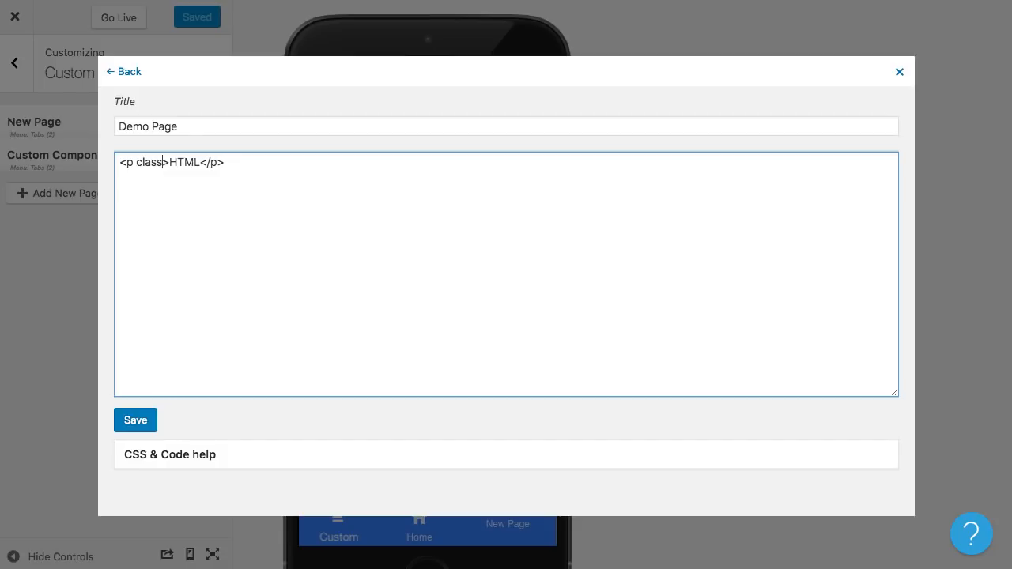
pyautogui.write('="custom-p')
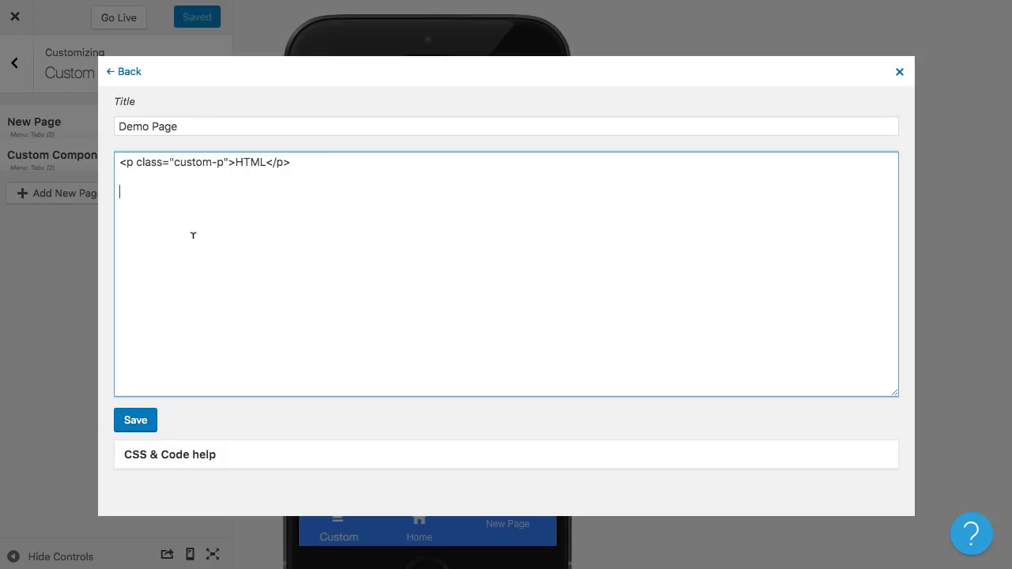
pyautogui.moveTo(231, 235)
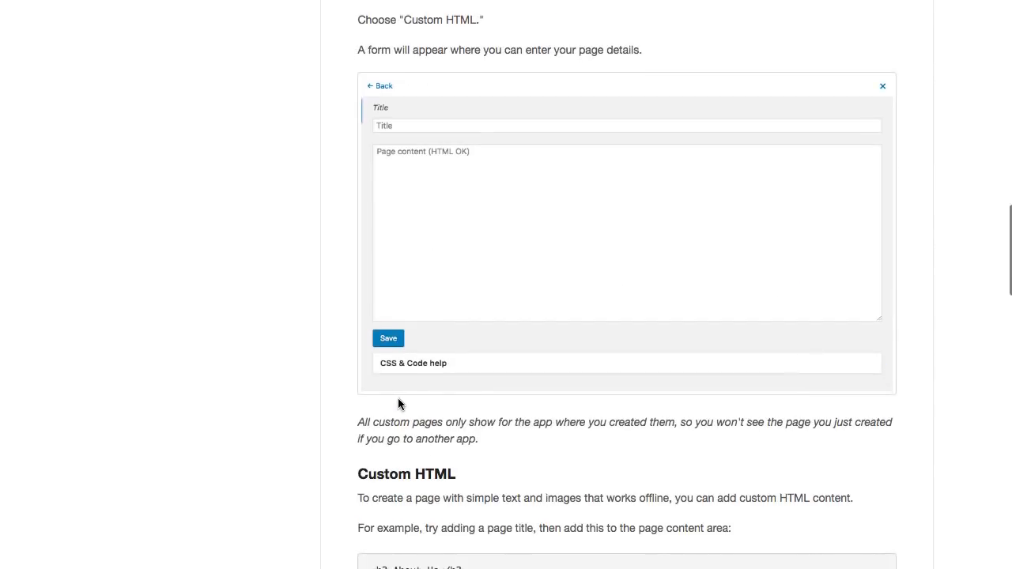
# - Scroll to the Custom HTML guidance and open the 'Ionic Components here' link
pyautogui.scroll(-3)
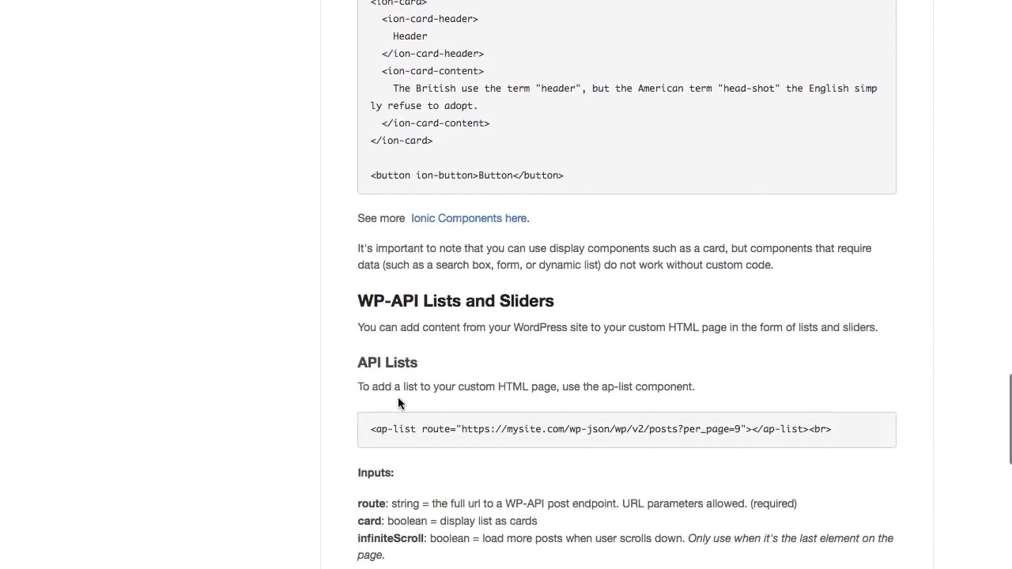
pyautogui.rightClick(468, 295)
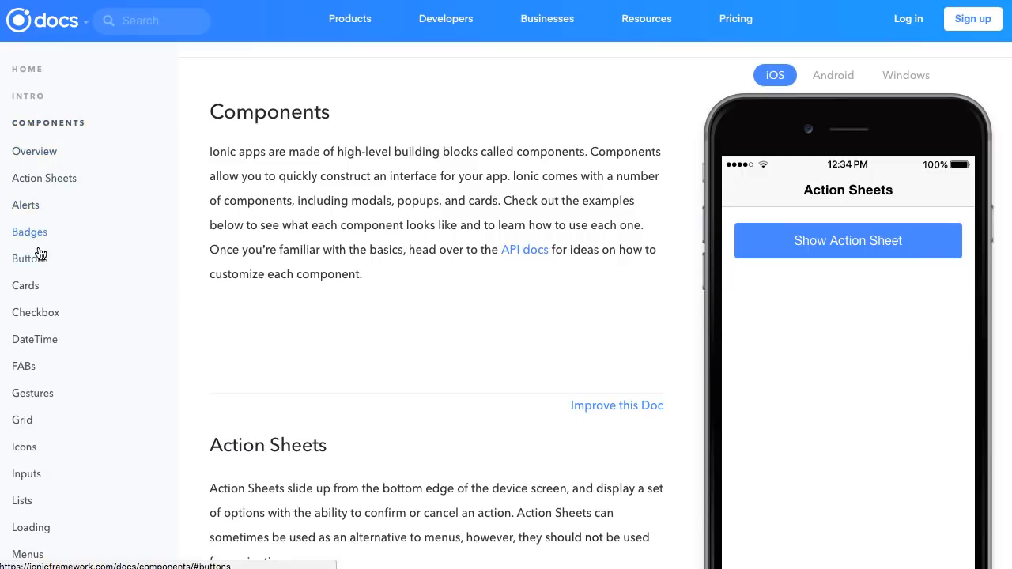
# - Open the Ionic Cards documentation and select the Card Headers example code
pyautogui.scroll(-3)
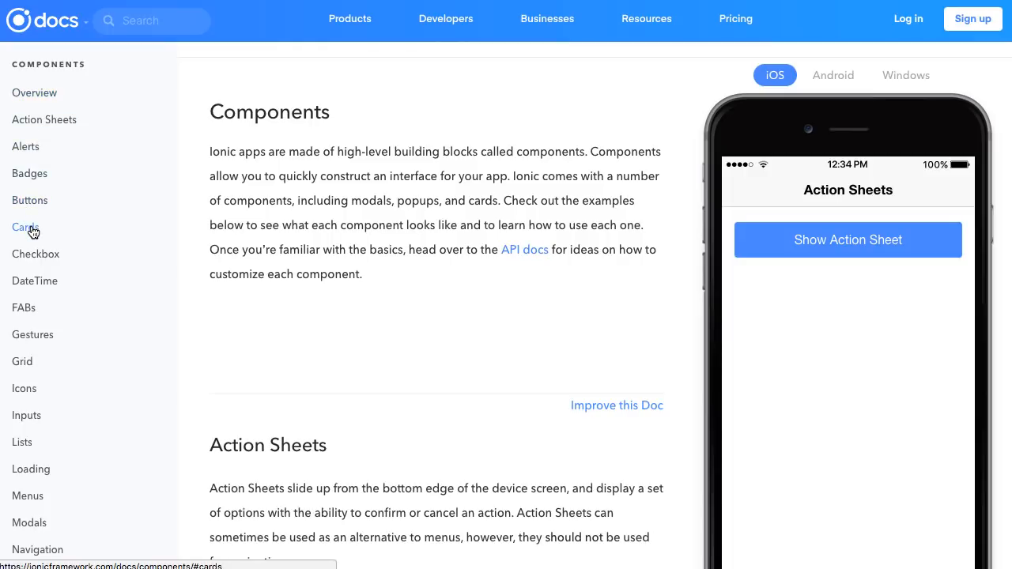
pyautogui.click(25, 228)
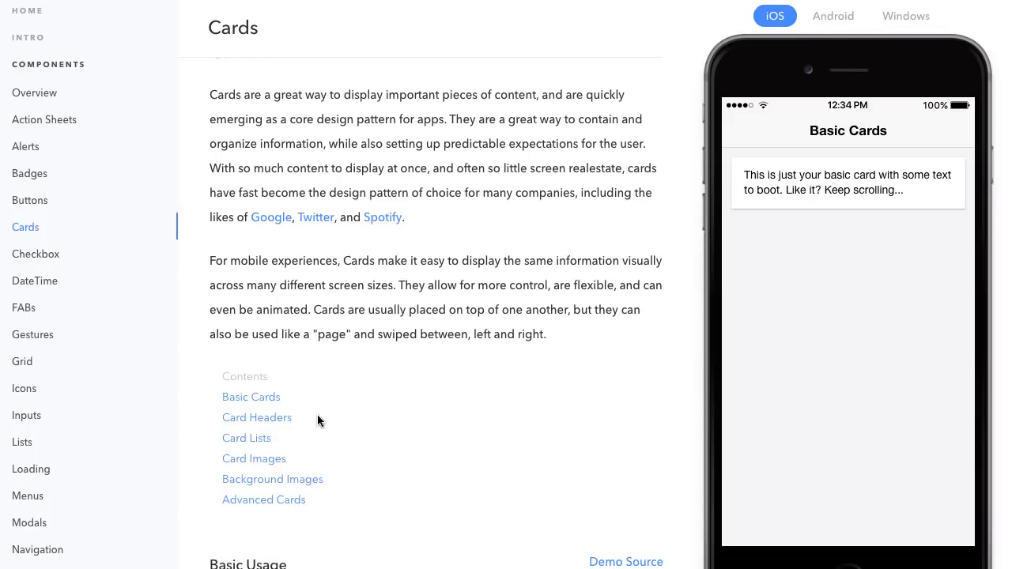
pyautogui.moveTo(257, 417)
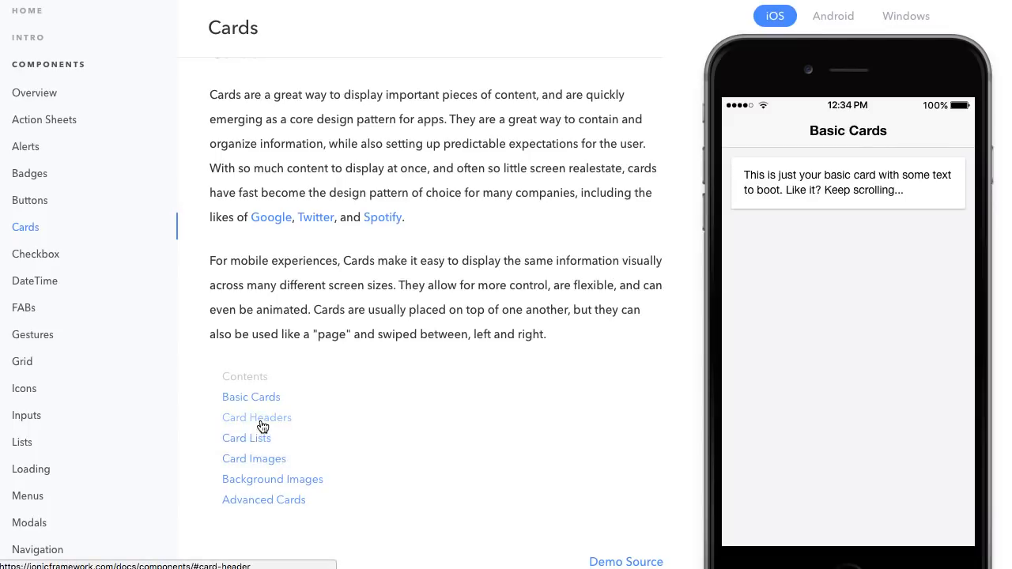
pyautogui.click(257, 417)
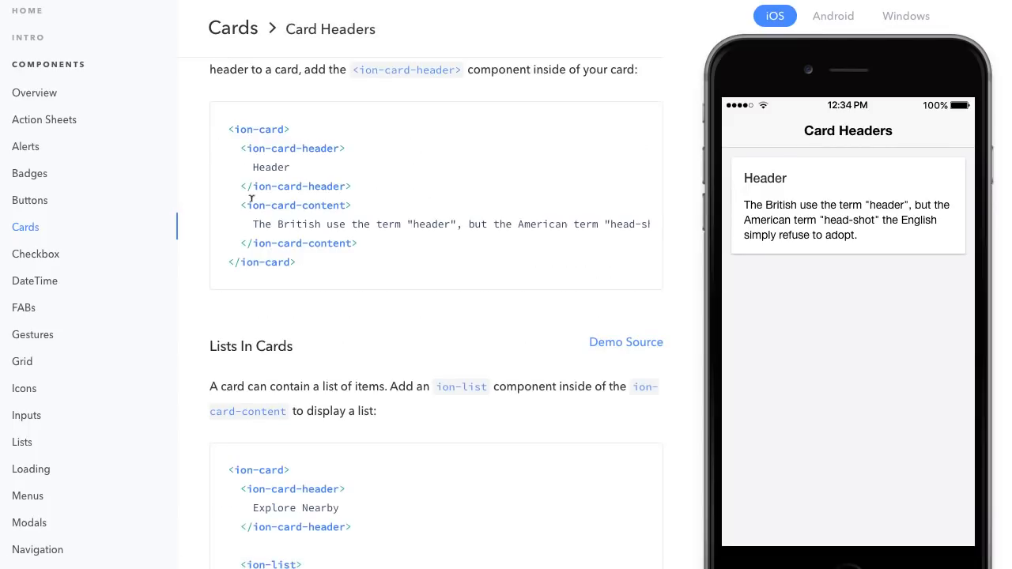
pyautogui.moveTo(230, 129); pyautogui.dragTo(356, 243)
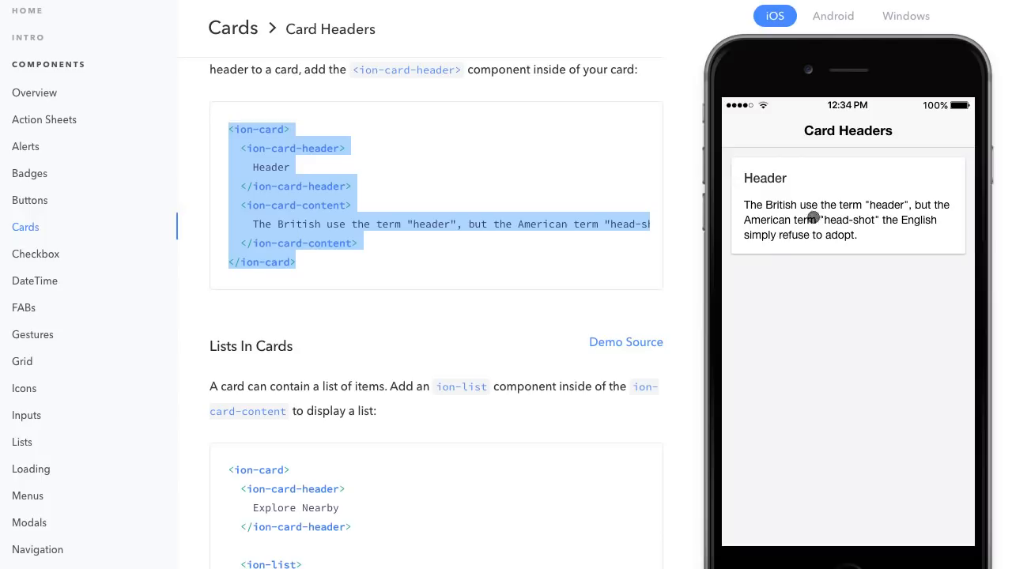
pyautogui.moveTo(322, 410)
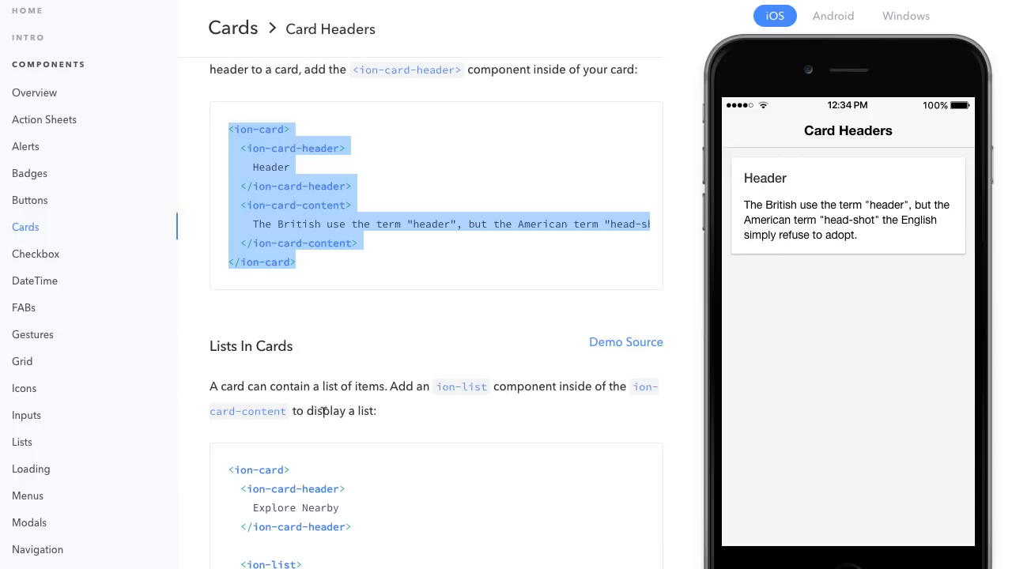
pyautogui.moveTo(29, 523)
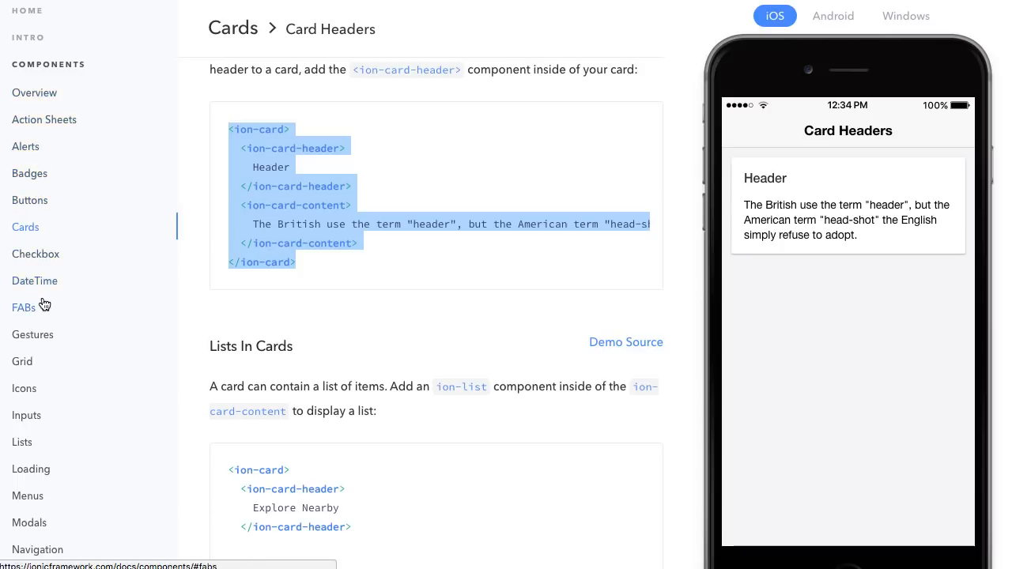
# - Scroll down the Cards page to the Lists In Cards code sample
pyautogui.scroll(-3)
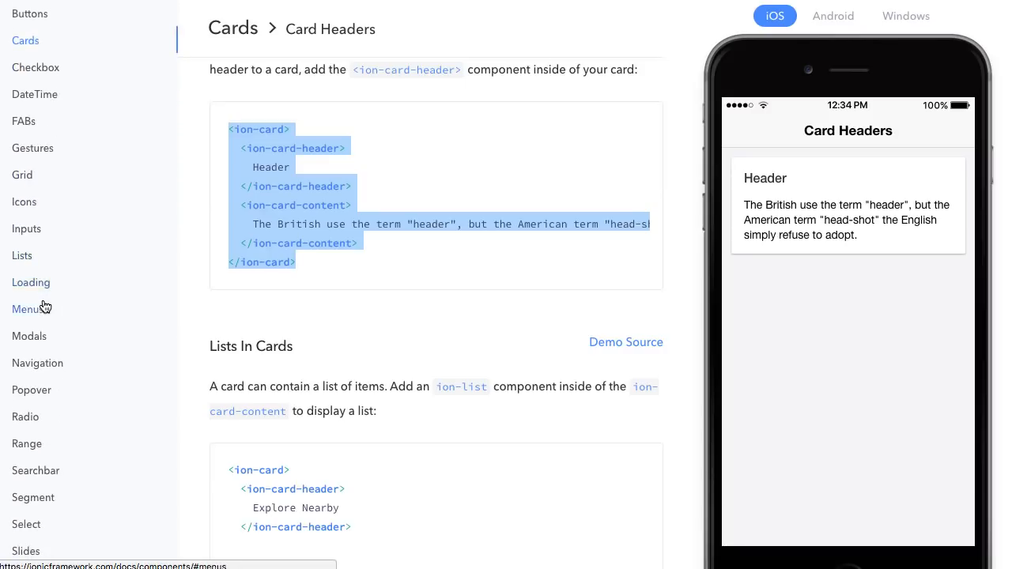
pyautogui.scroll(-3)
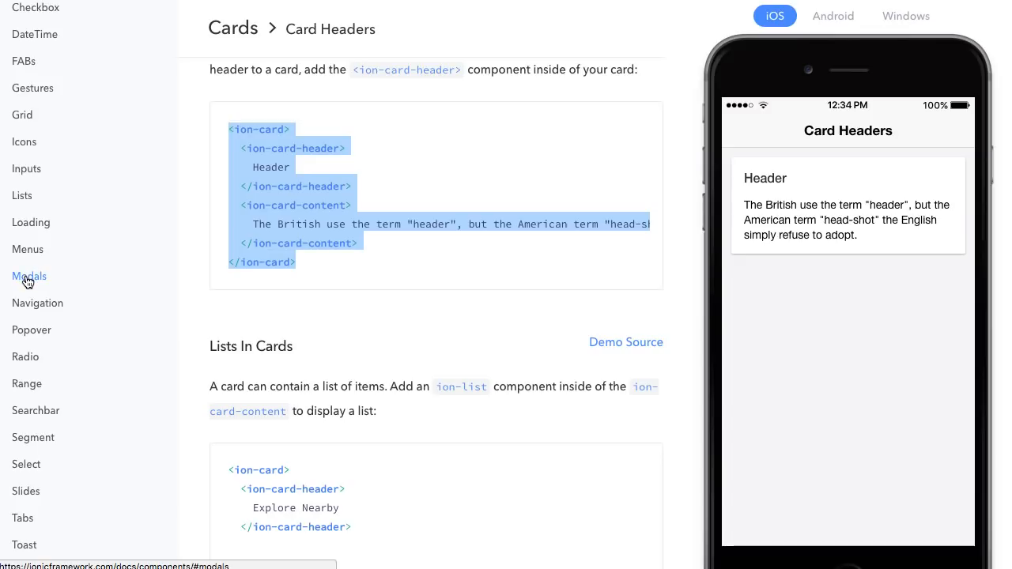
pyautogui.moveTo(25, 357)
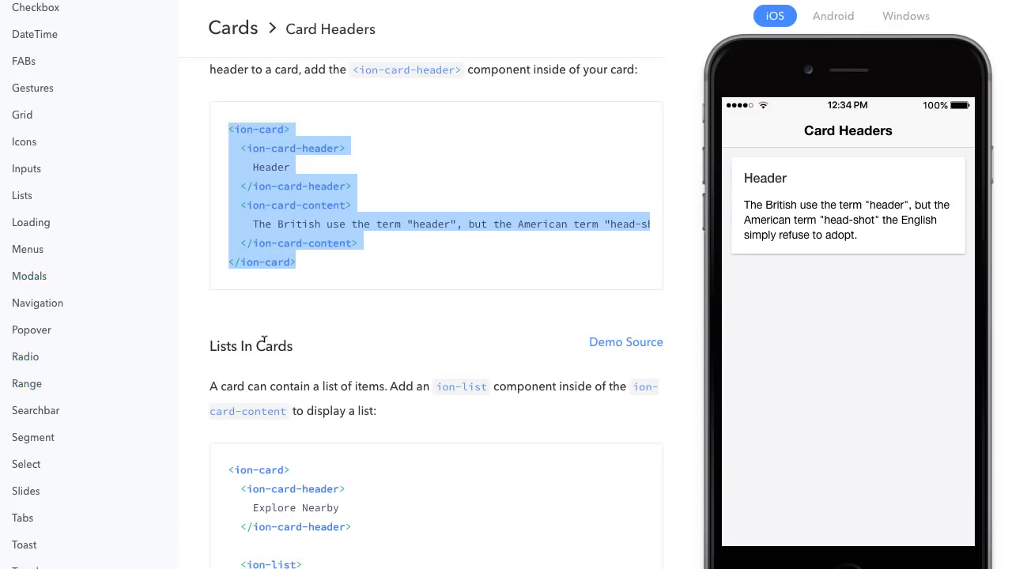
pyautogui.moveTo(401, 352)
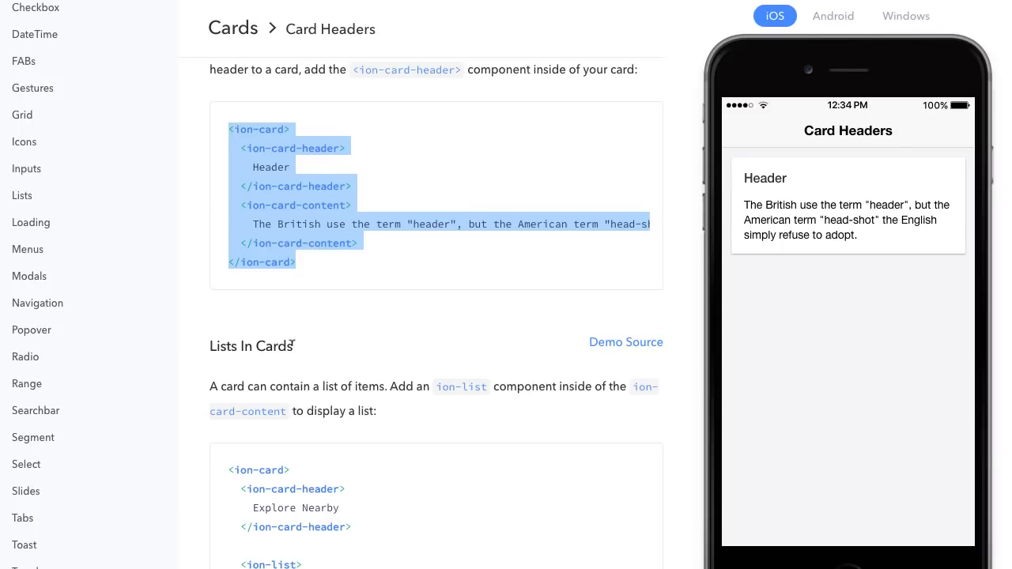
pyautogui.scroll(-3)
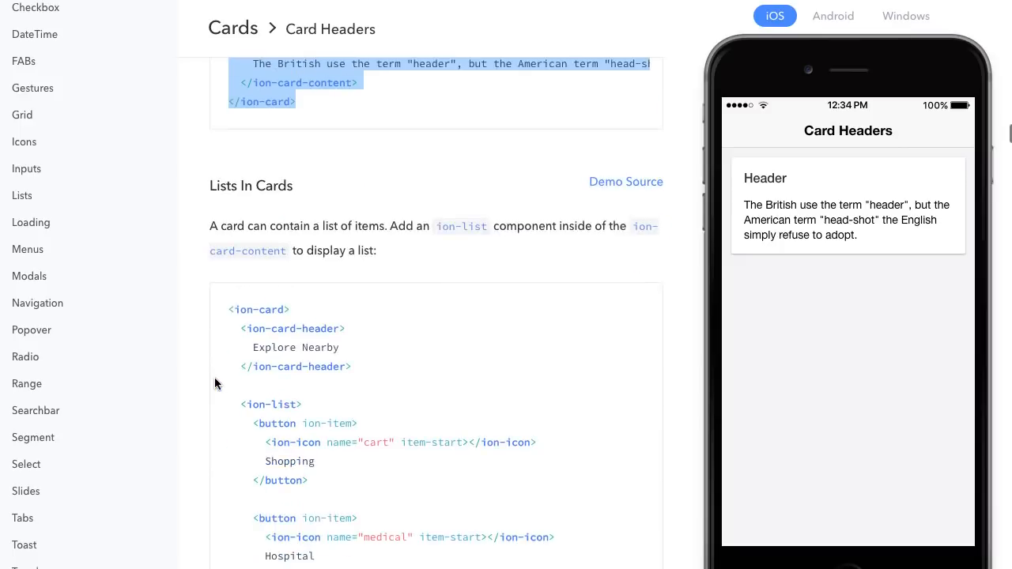
pyautogui.scroll(-3)
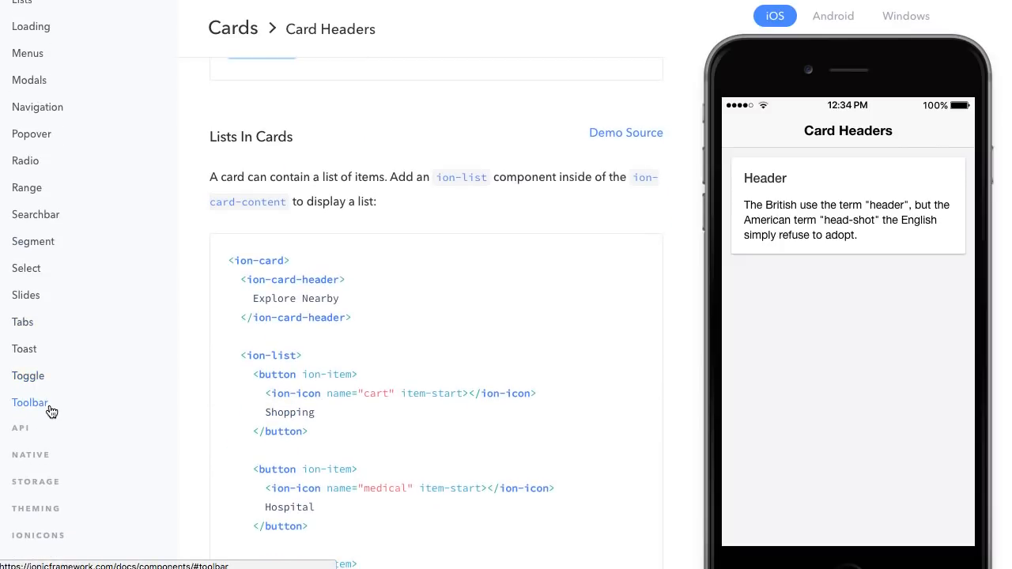
pyautogui.scroll(-3)
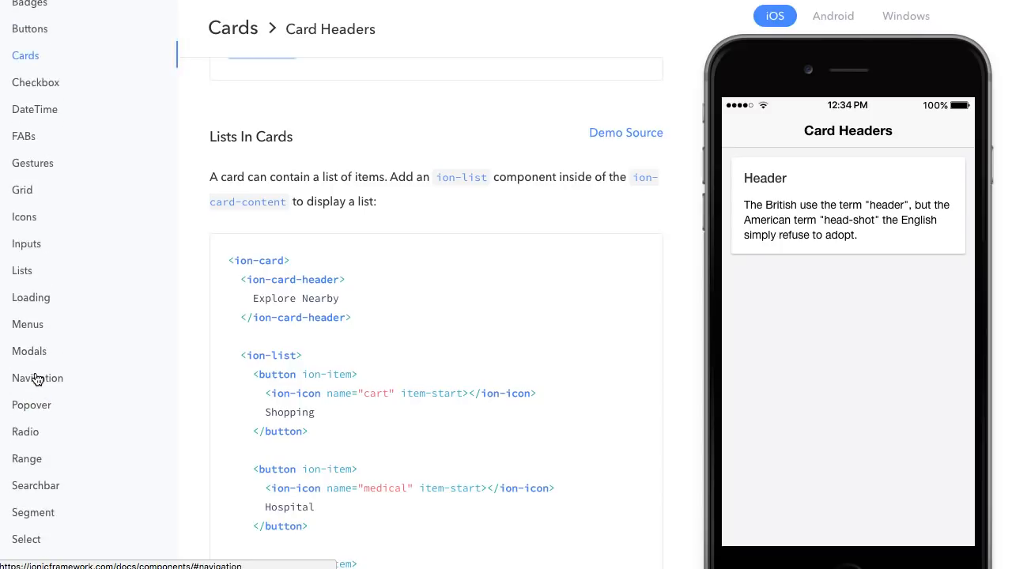
pyautogui.scroll(-3)
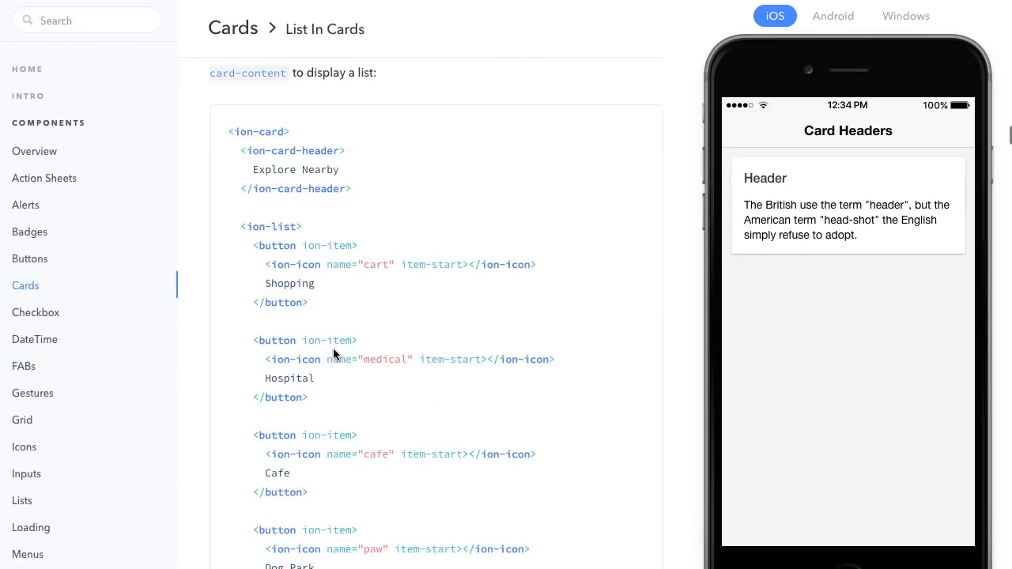
pyautogui.scroll(-3)
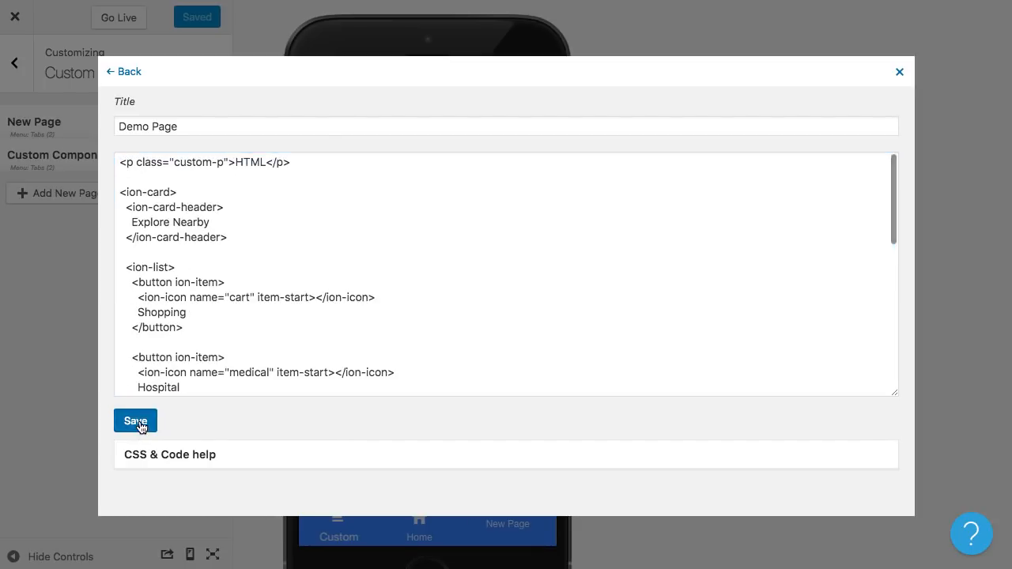
# - Save Demo Page with the Lists In Cards code in its content
pyautogui.click(135, 421)
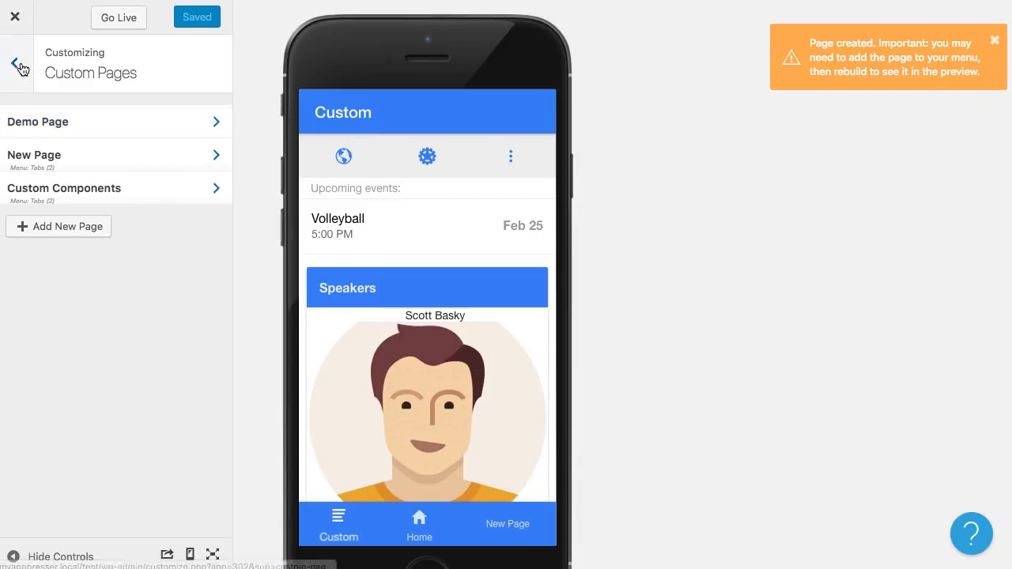
# - Set the New Page item's icon class to 'cog' in Tabs (2) and save
pyautogui.click(14, 62)
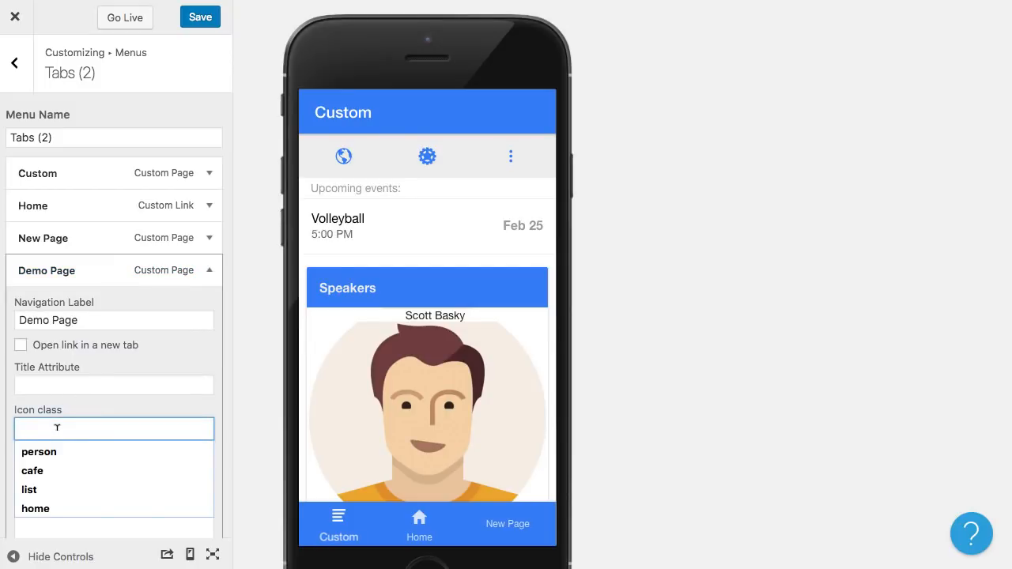
pyautogui.write('cog')
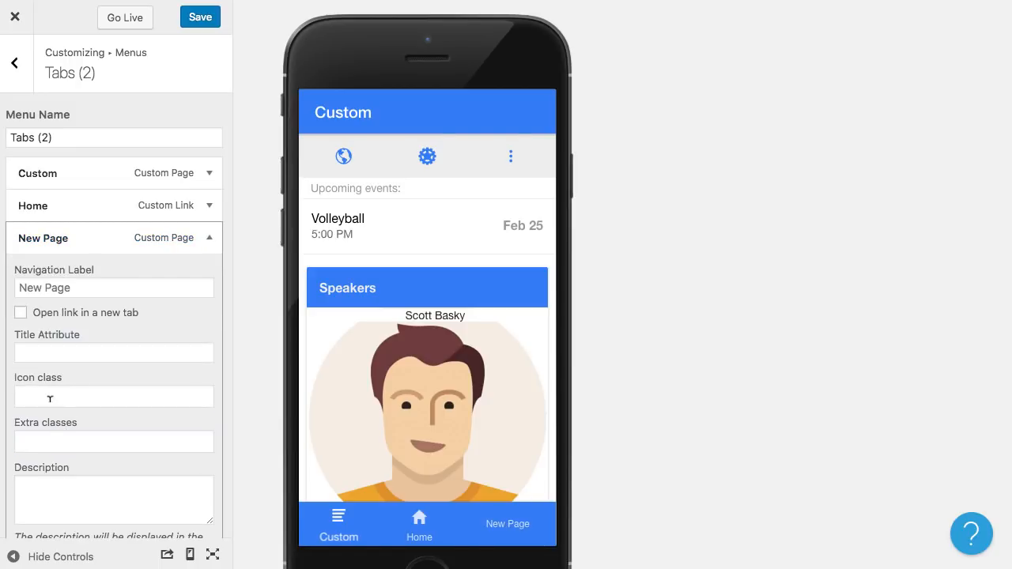
pyautogui.click(113, 396)
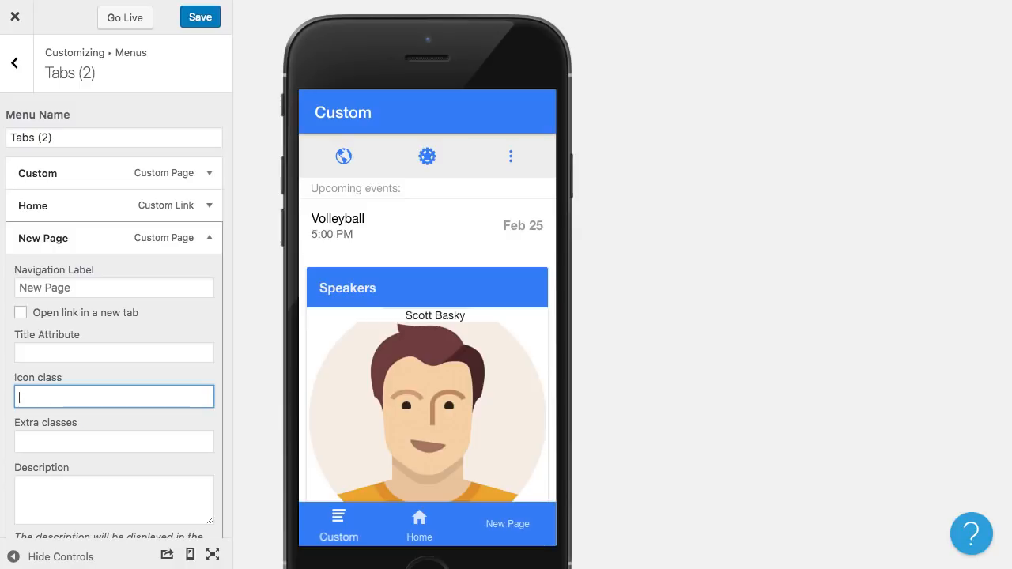
pyautogui.write('cog')
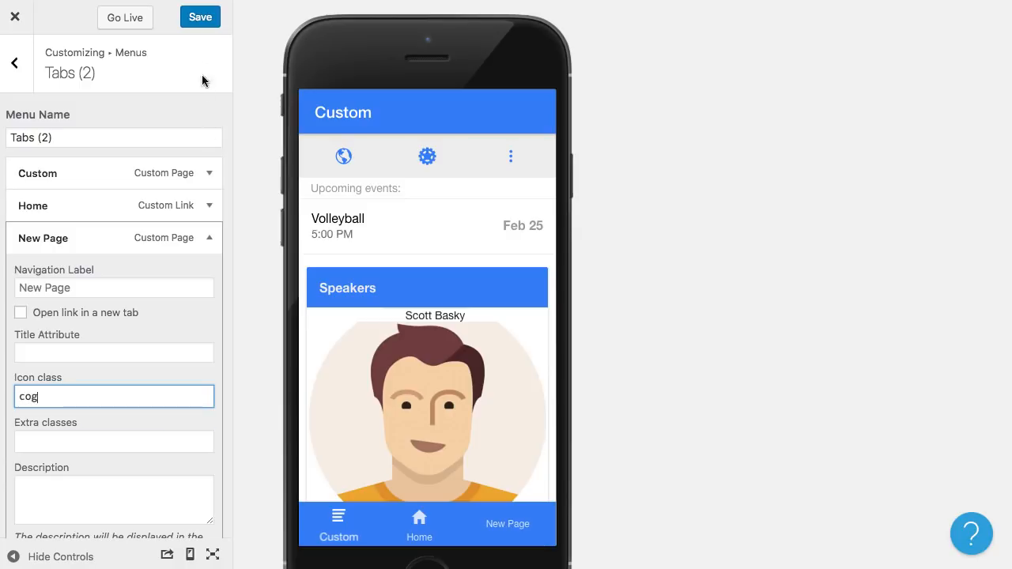
pyautogui.click(199, 16)
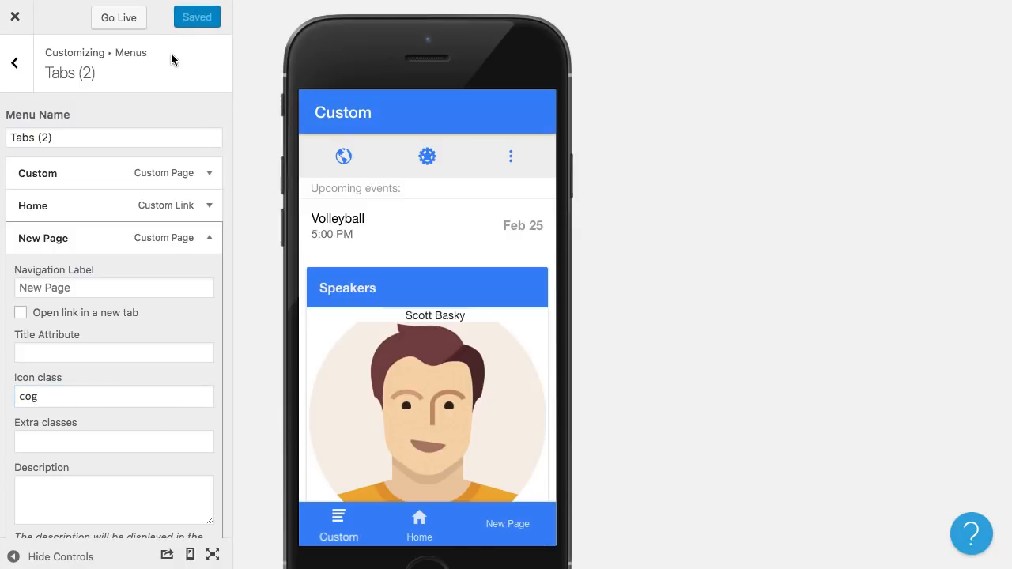
pyautogui.click(16, 62)
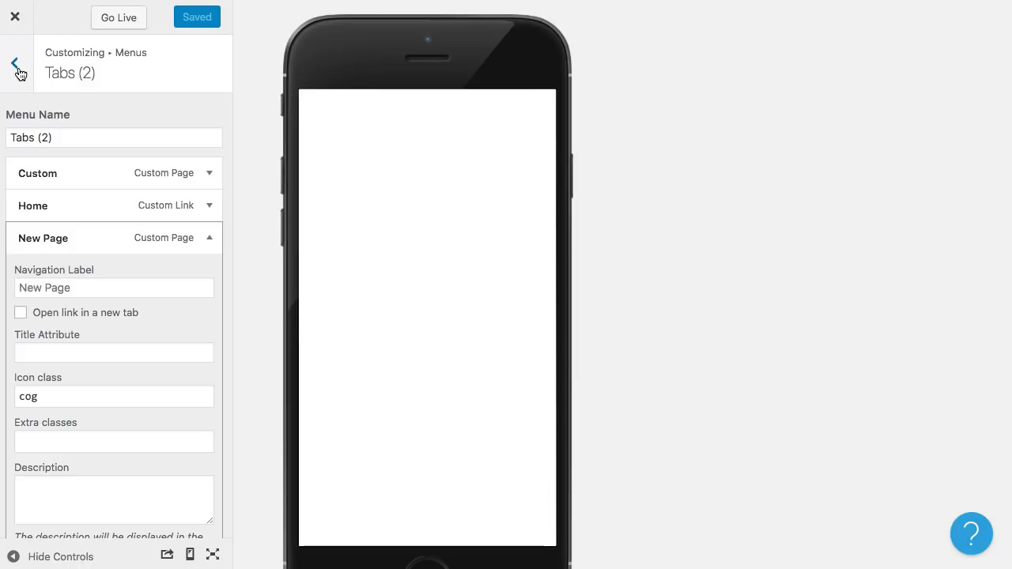
# - Run Build App from the Build and Preview options
pyautogui.click(16, 63)
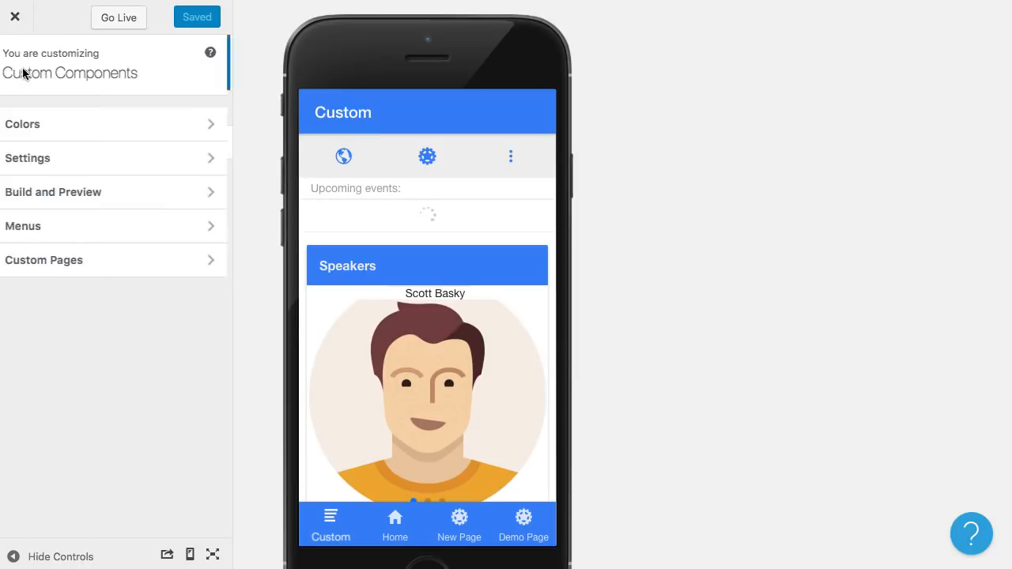
pyautogui.click(53, 191)
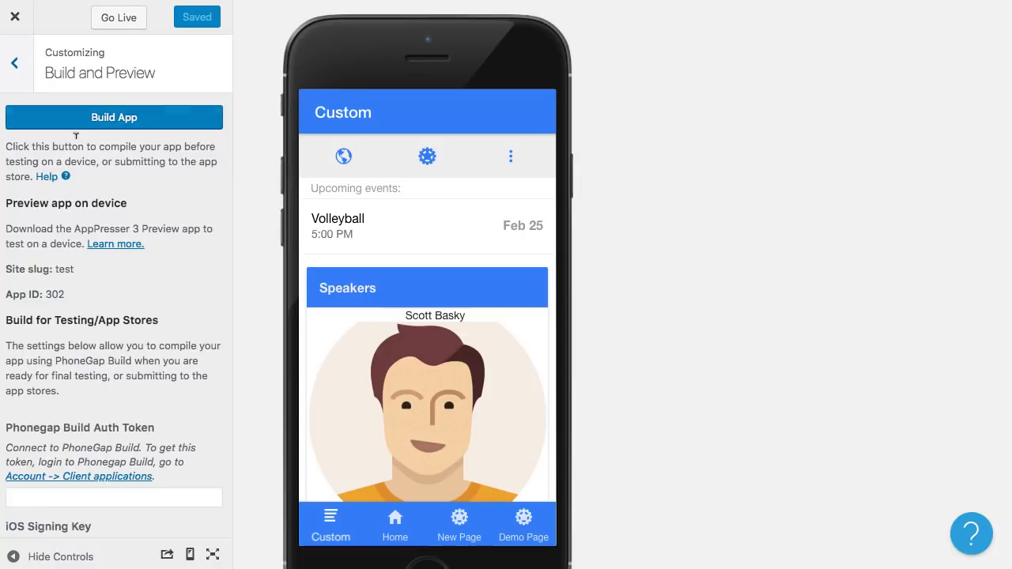
pyautogui.click(113, 117)
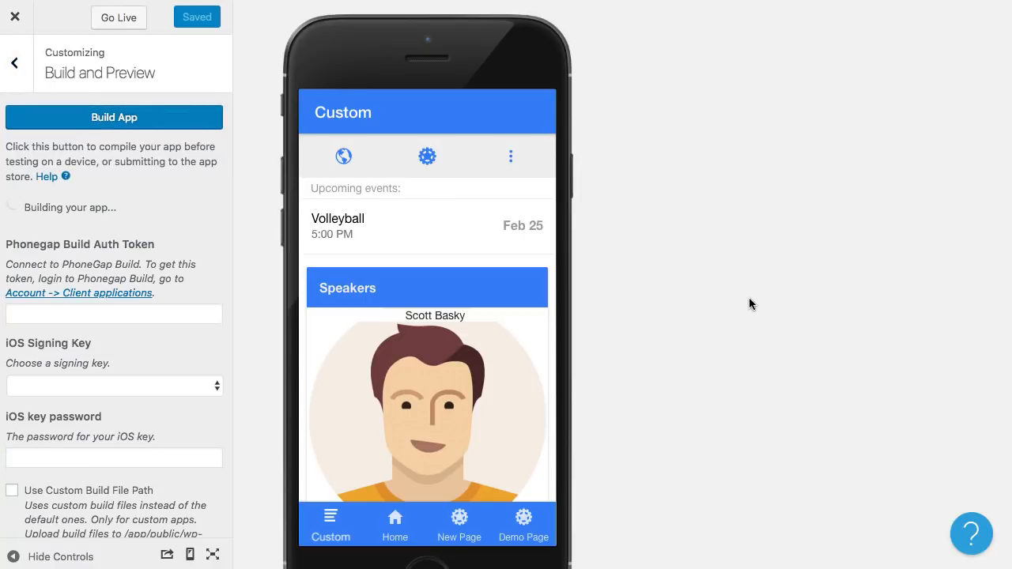
pyautogui.moveTo(505, 449)
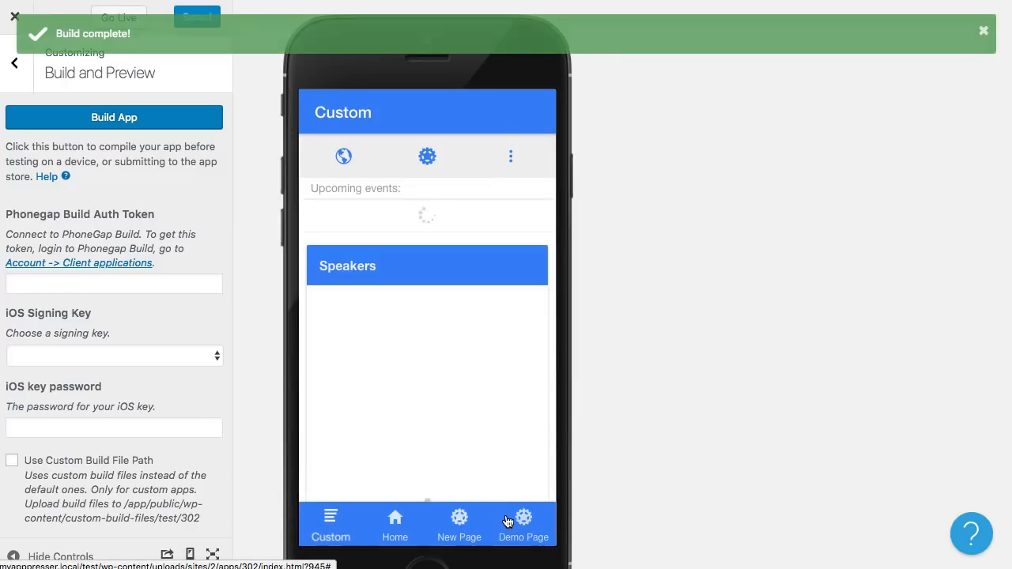
# - Preview the Demo Page tab, then switch back to the Custom tab
pyautogui.click(522, 524)
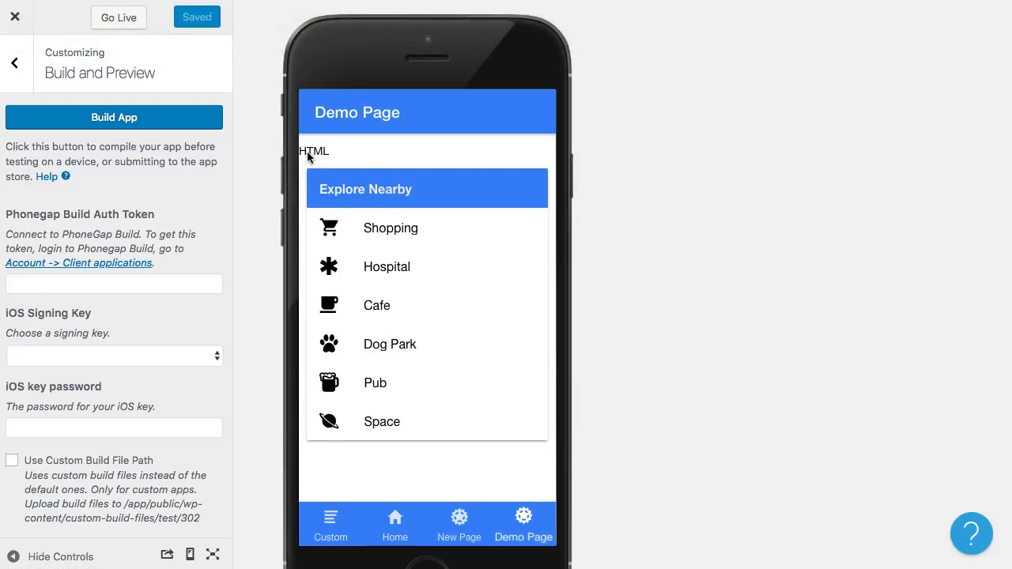
pyautogui.moveTo(361, 253)
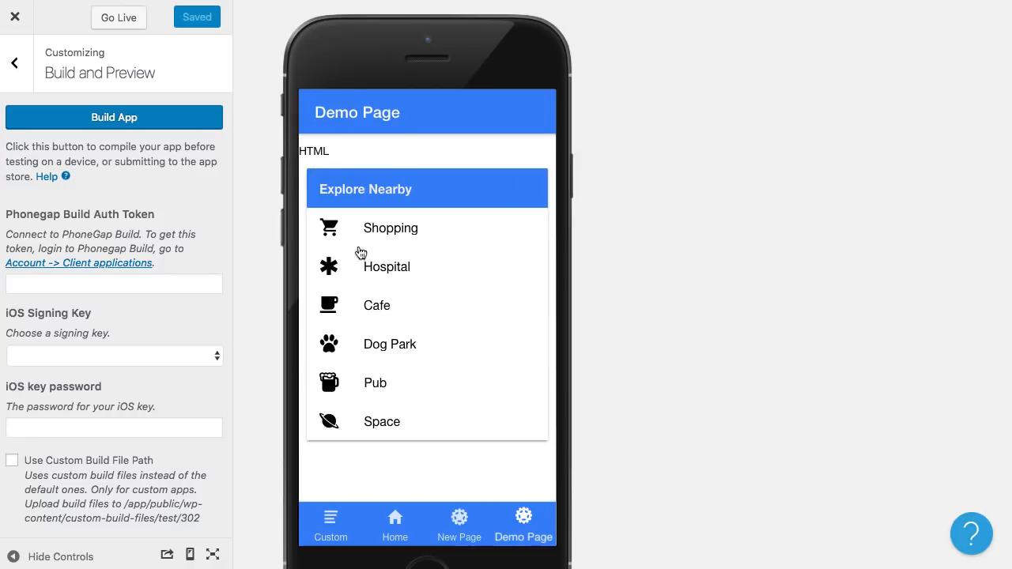
pyautogui.moveTo(398, 225)
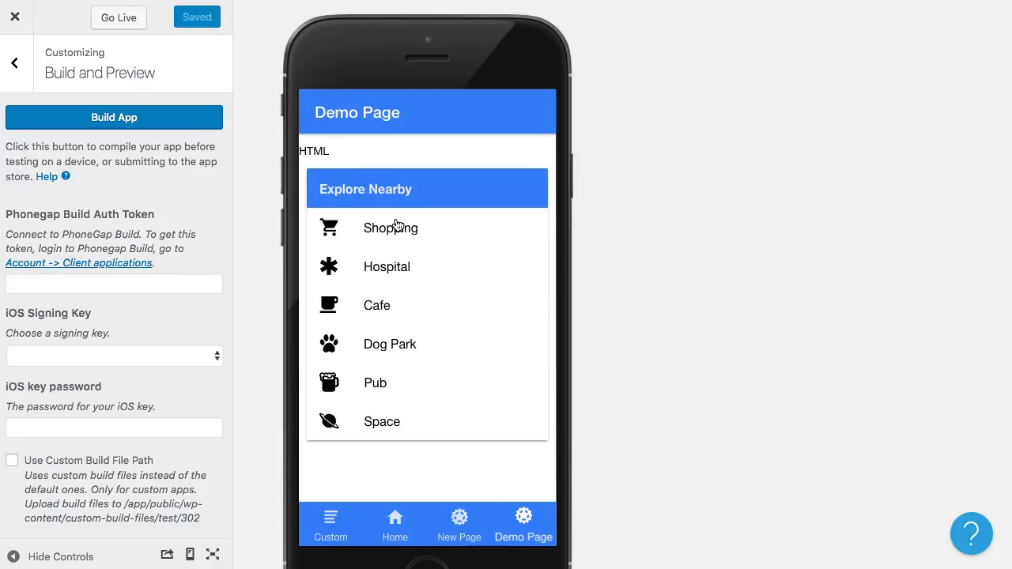
pyautogui.moveTo(387, 352)
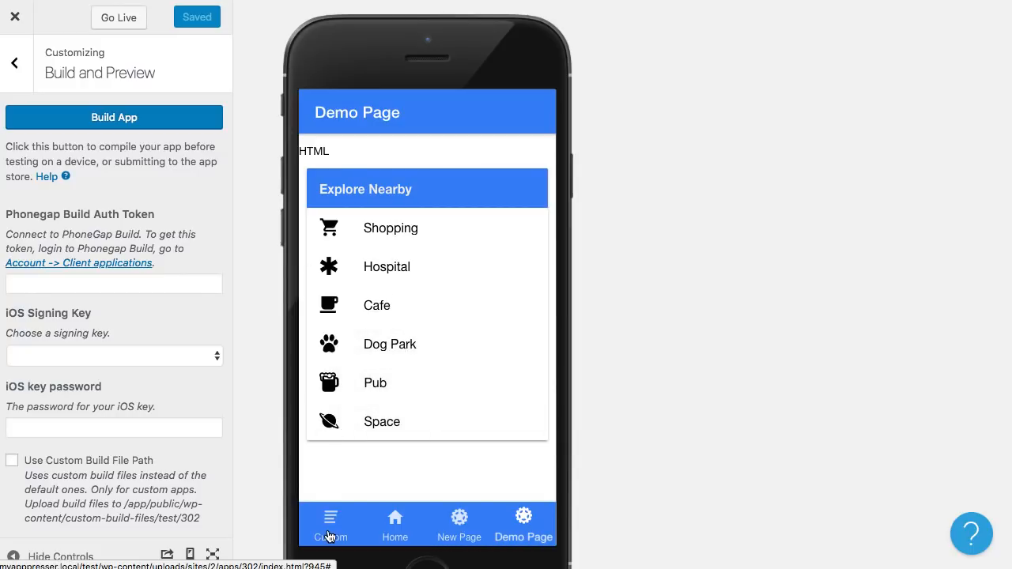
pyautogui.click(329, 524)
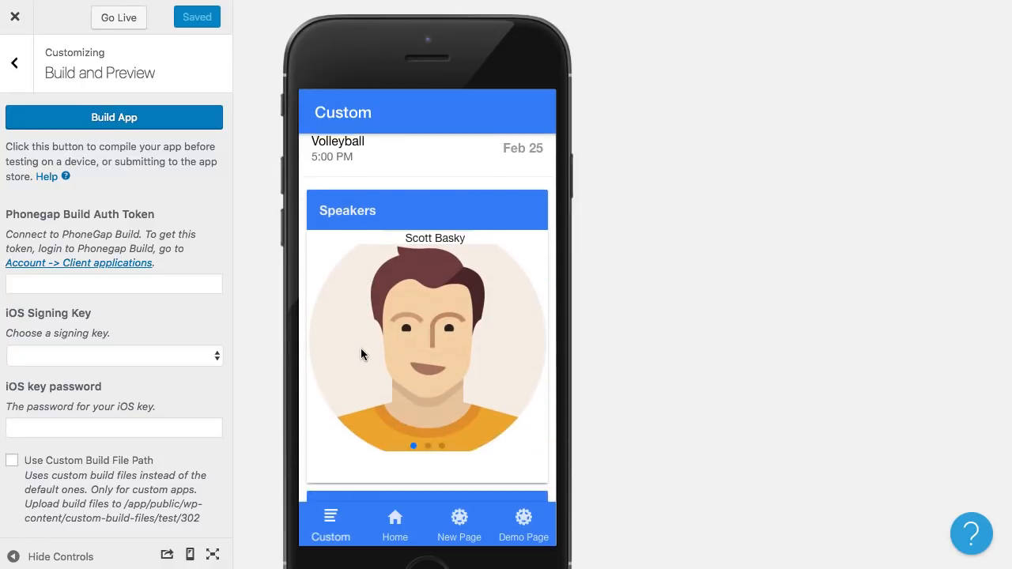
# - Open the Custom Components page editor and select its toolbar button code
pyautogui.click(14, 63)
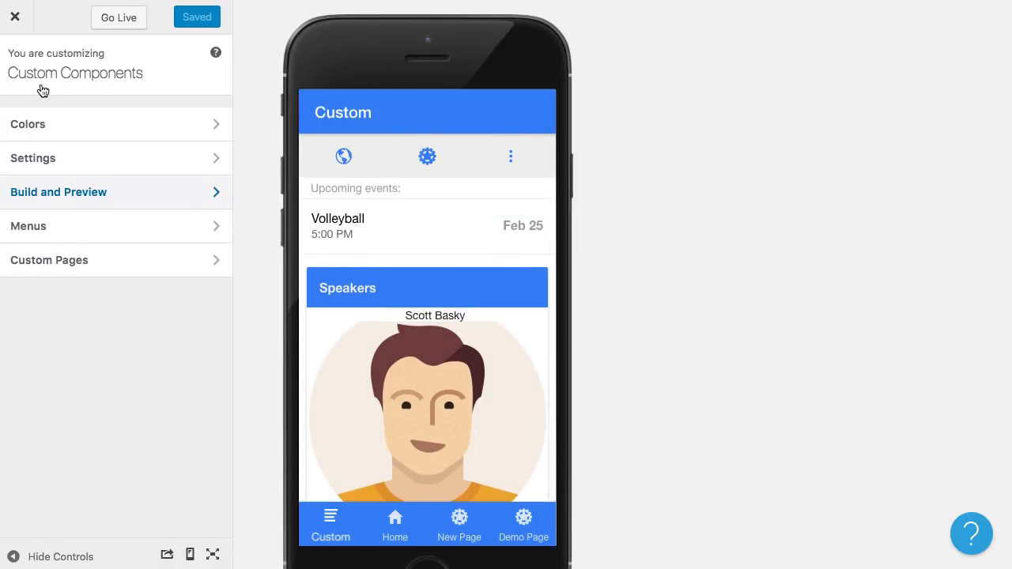
pyautogui.click(49, 260)
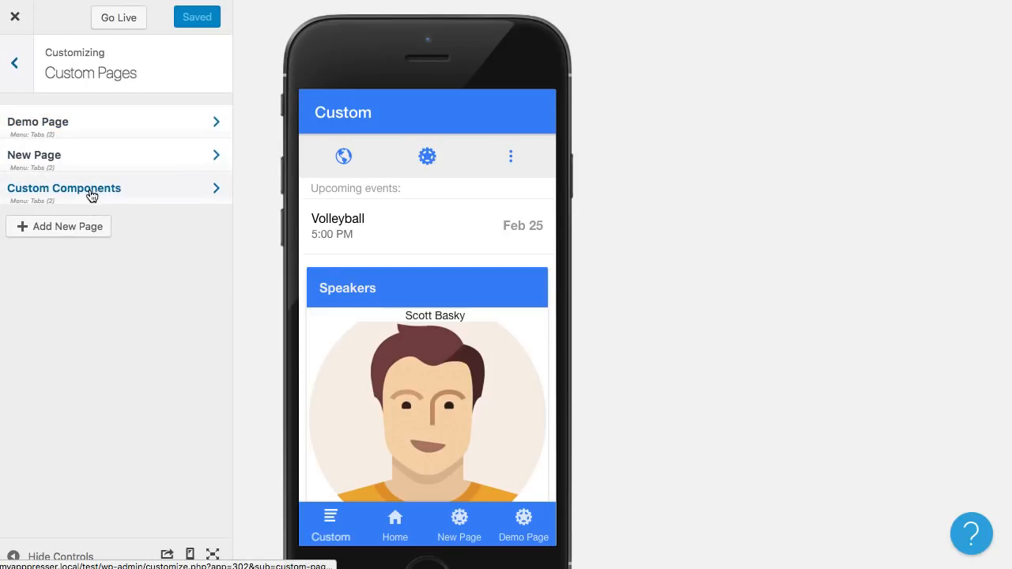
pyautogui.click(64, 189)
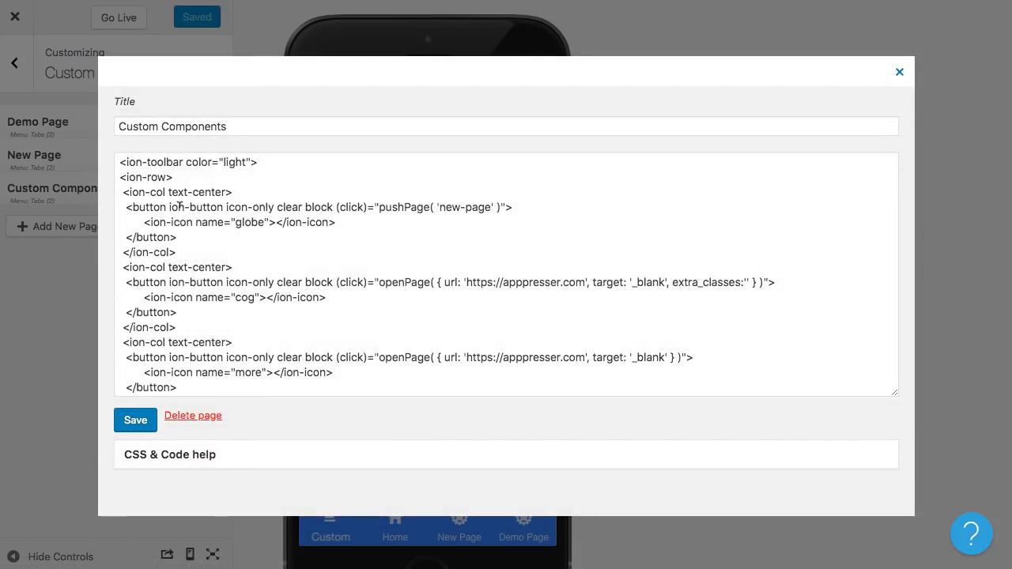
pyautogui.doubleClick(151, 162)
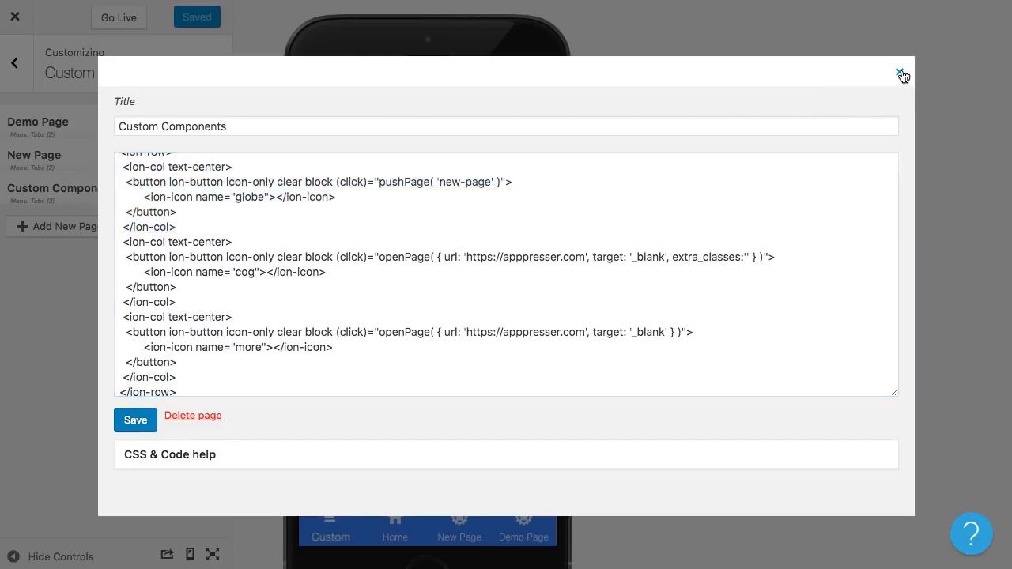
pyautogui.click(899, 72)
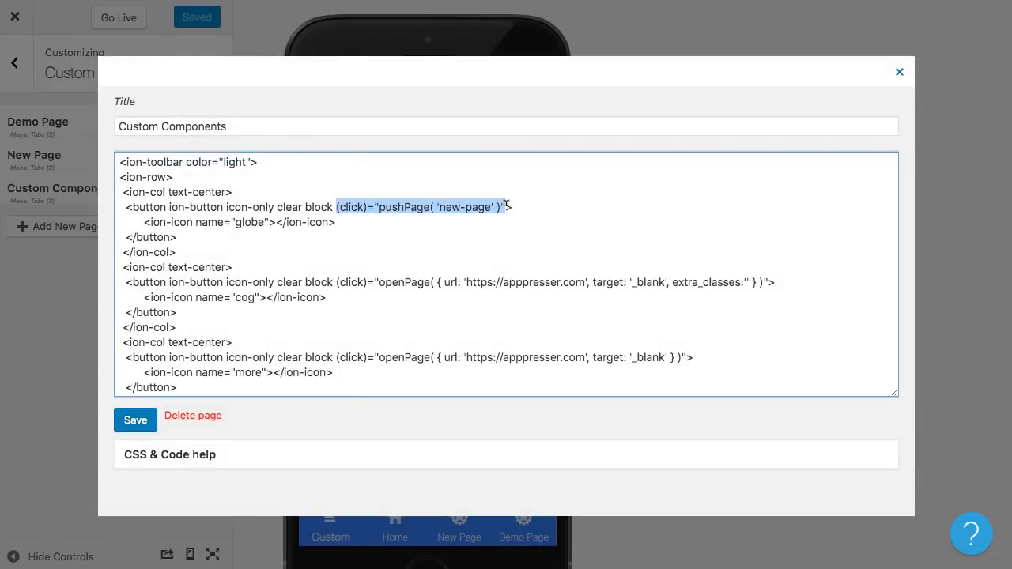
# - Close the Custom Components editor and try the preview's globe button
pyautogui.click(899, 71)
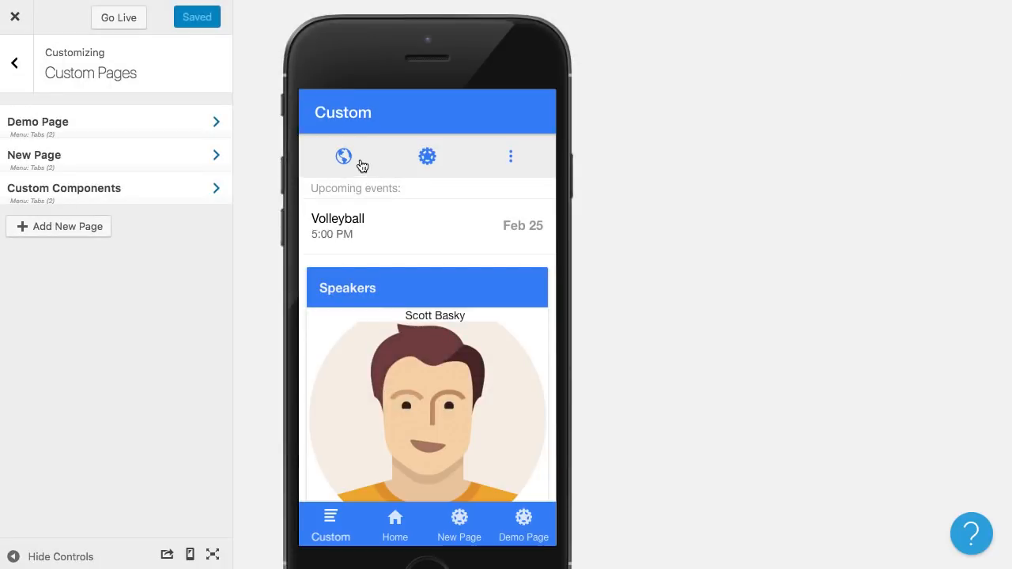
pyautogui.click(459, 524)
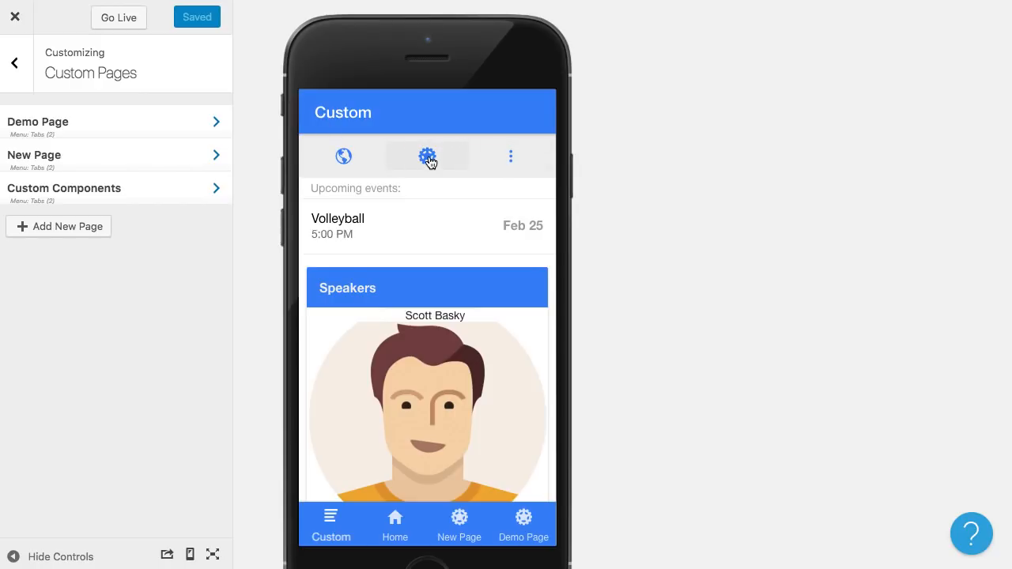
pyautogui.moveTo(271, 186)
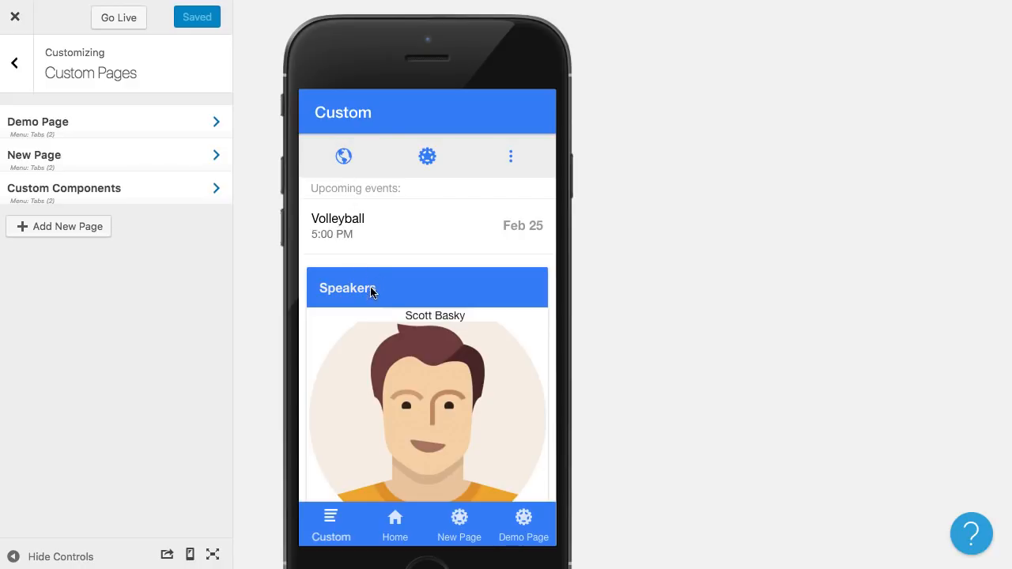
pyautogui.moveTo(358, 234)
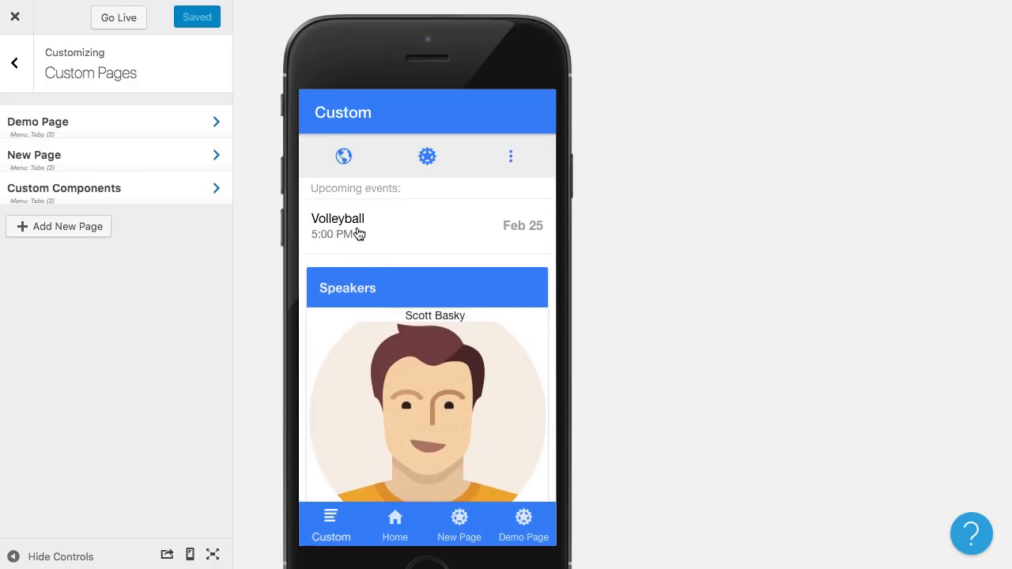
# - Check the Volleyball event in the preview and read the WP-API Lists and Sliders docs
pyautogui.click(64, 188)
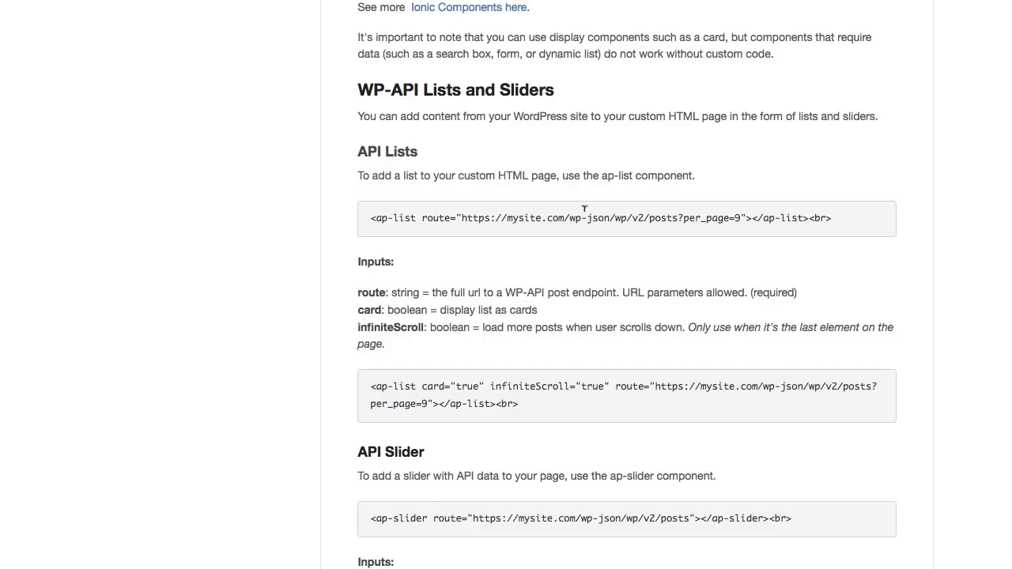
pyautogui.moveTo(674, 214)
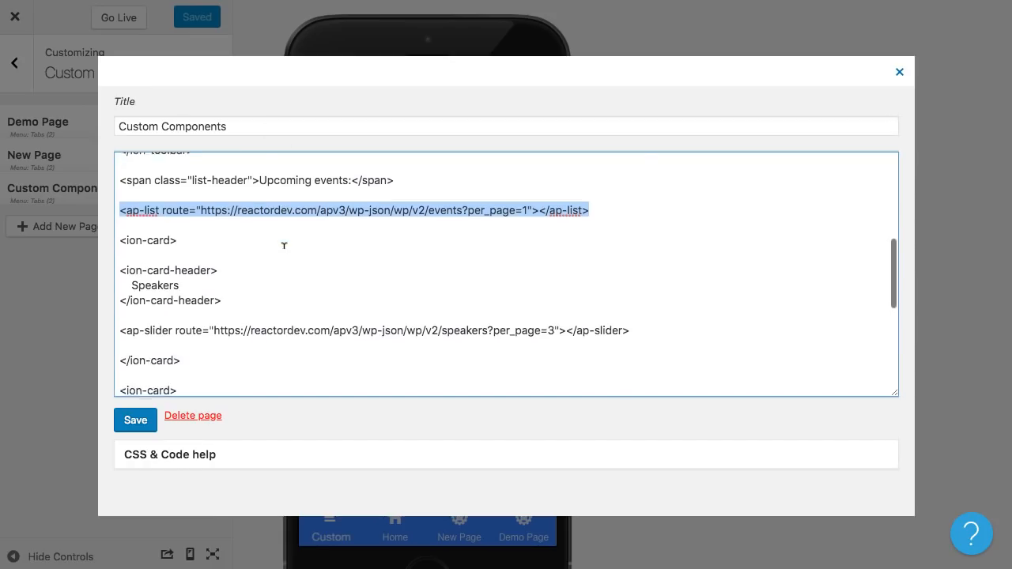
pyautogui.scroll(-3)
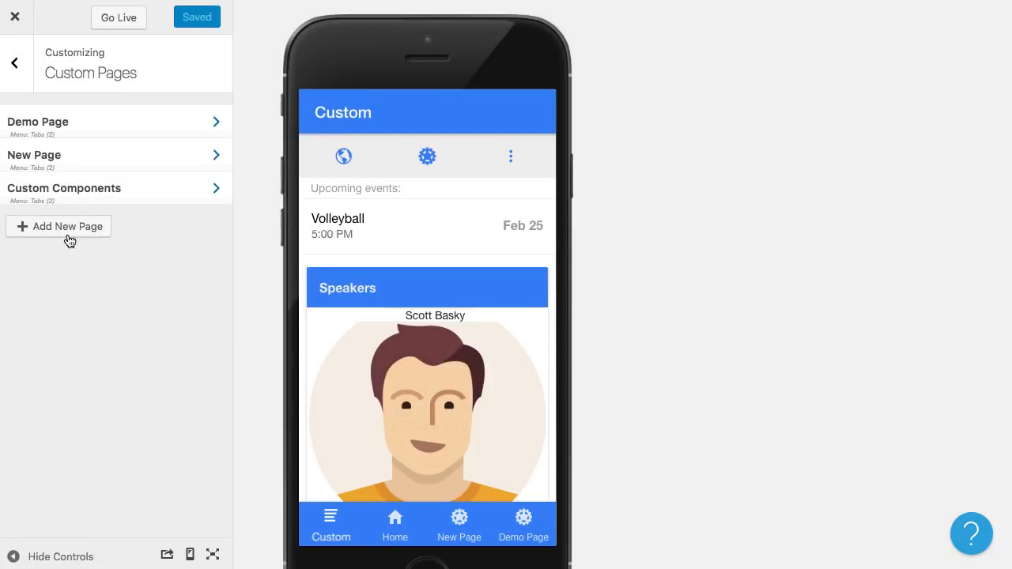
# - Inspect the WP-API List page template's display and route options, then return to the templates
pyautogui.click(67, 226)
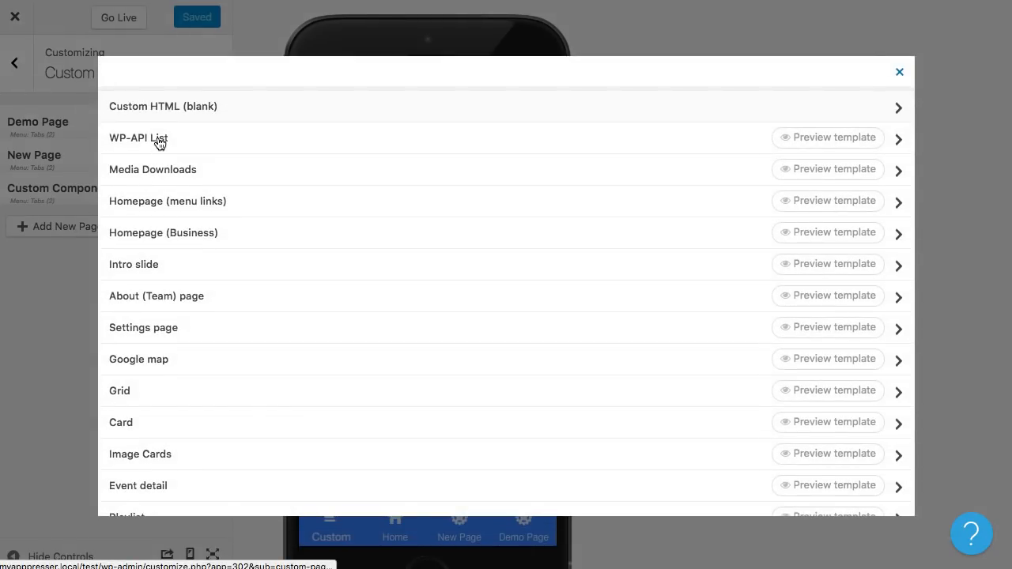
pyautogui.click(139, 137)
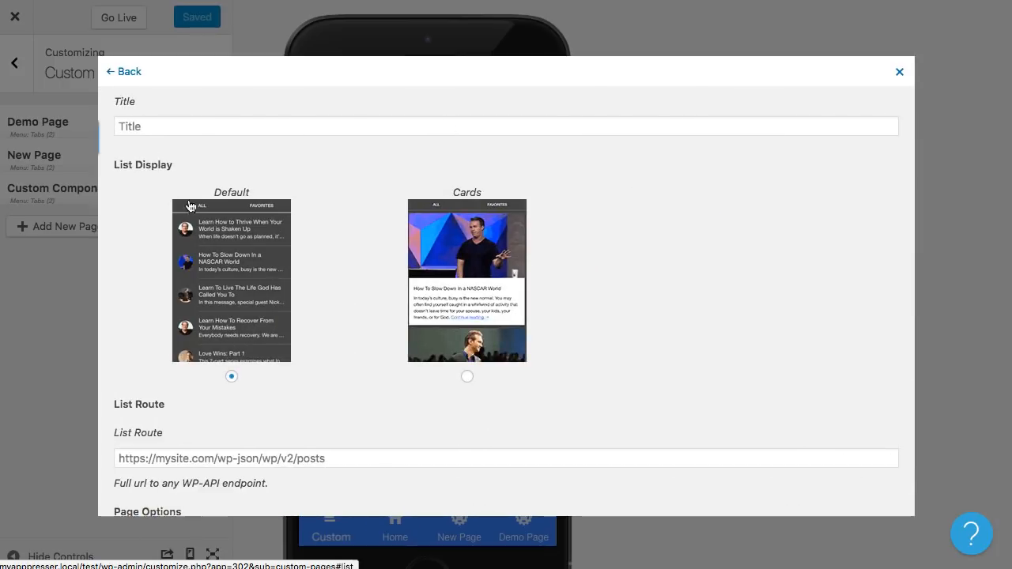
pyautogui.moveTo(230, 353)
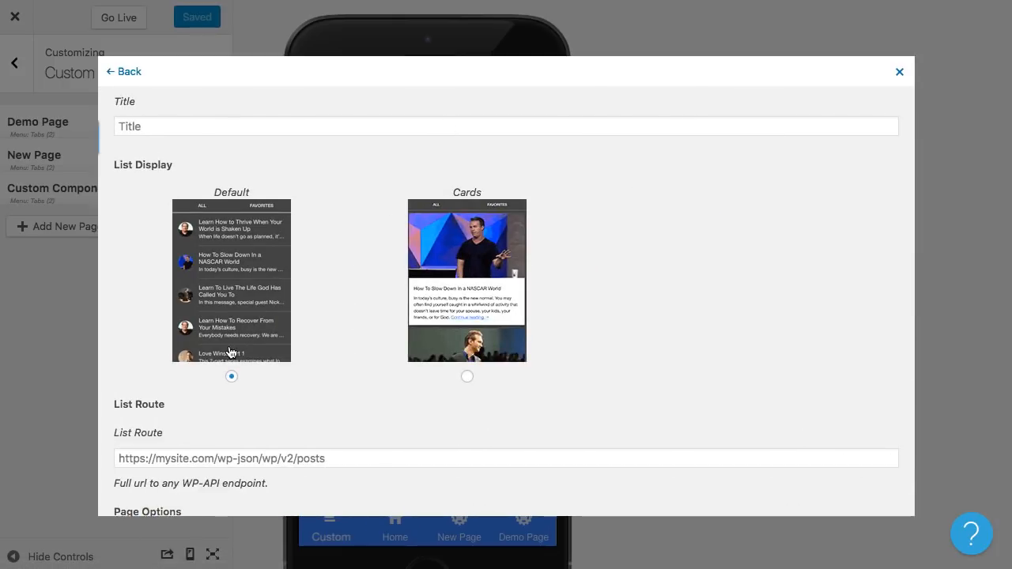
pyautogui.moveTo(343, 409)
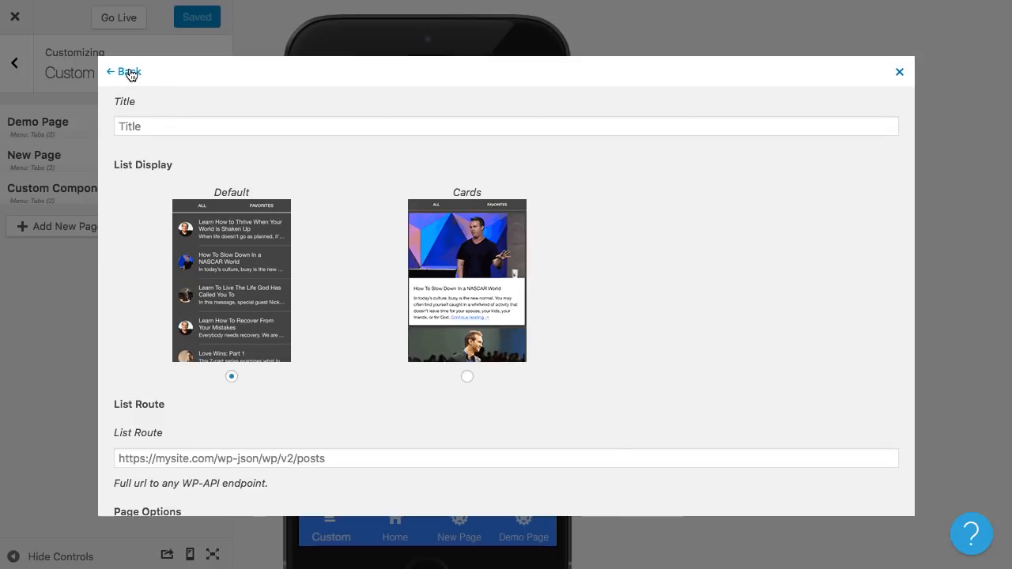
pyautogui.click(124, 71)
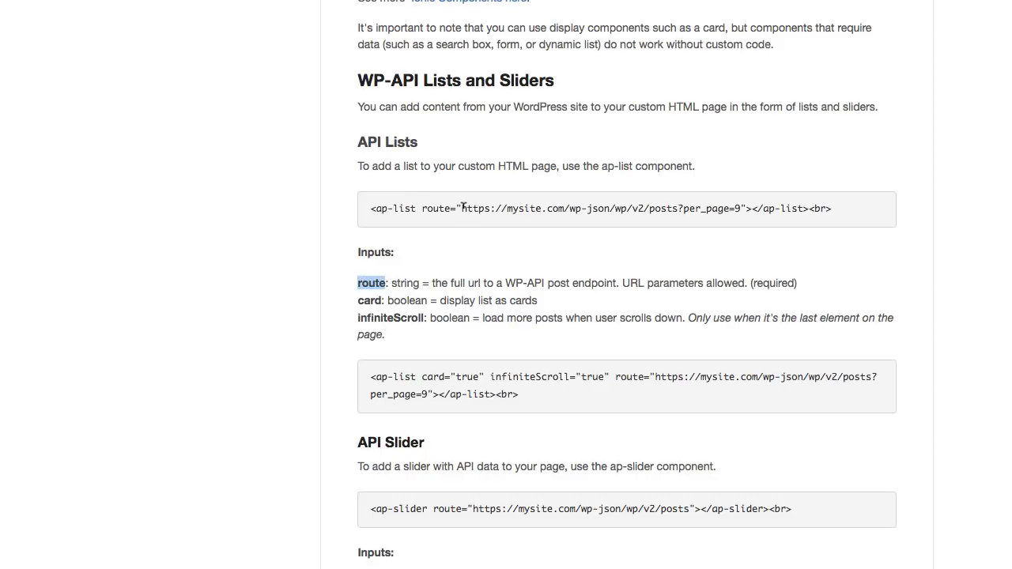
# - Highlight the ap-list 'route' input description and the per_page parameter in the docs example
pyautogui.moveTo(463, 208); pyautogui.dragTo(678, 208)
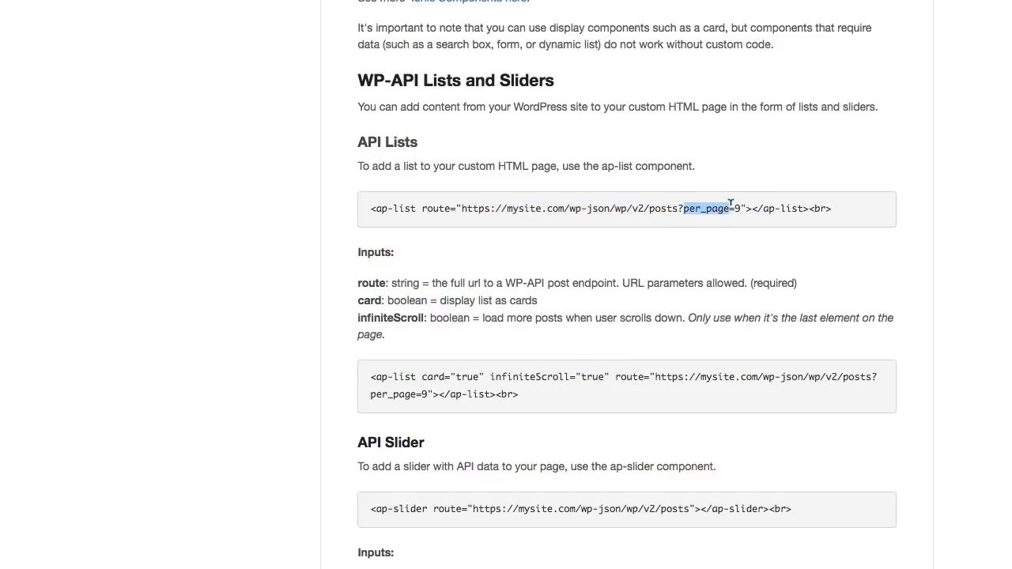
pyautogui.click(704, 208)
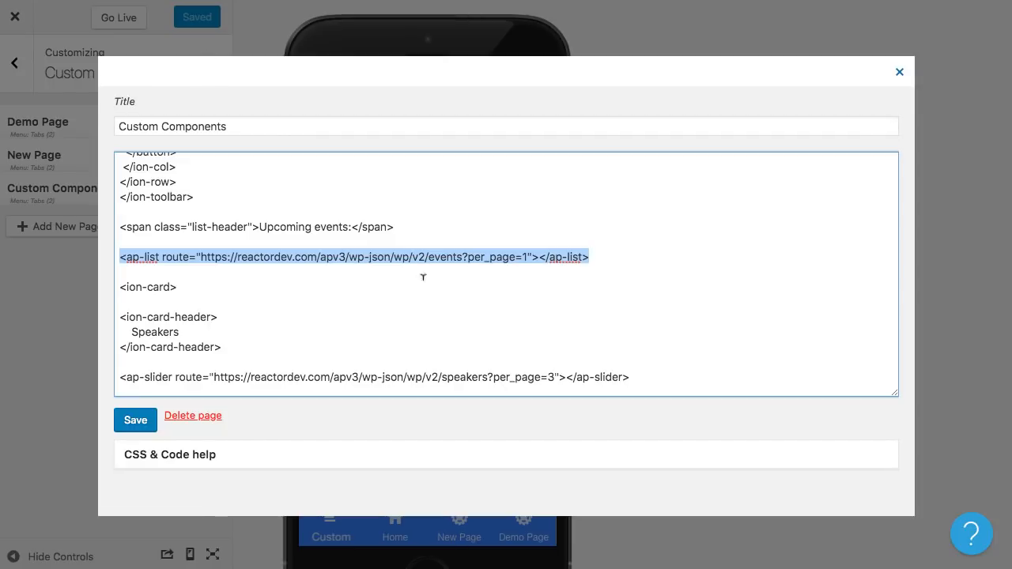
# - Mark per_page value 1 and the 'events' endpoint in the ap-list line, then close the editor
pyautogui.doubleClick(489, 257)
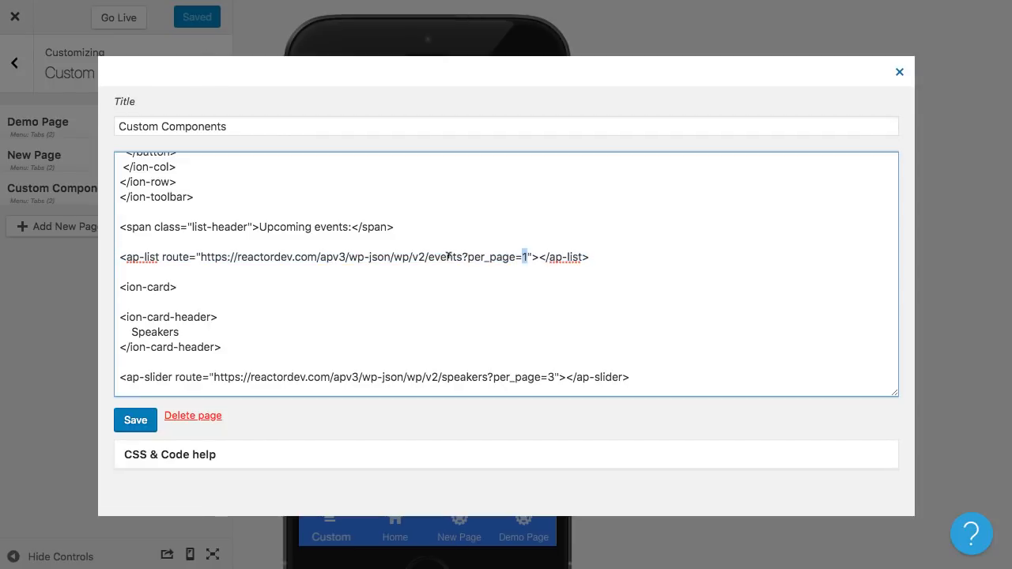
pyautogui.doubleClick(444, 257)
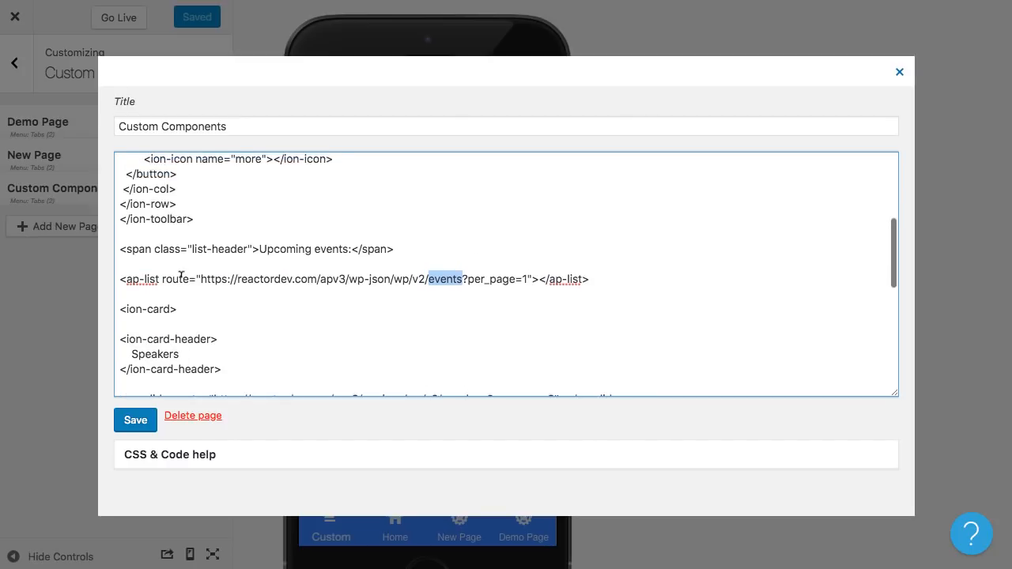
pyautogui.click(899, 72)
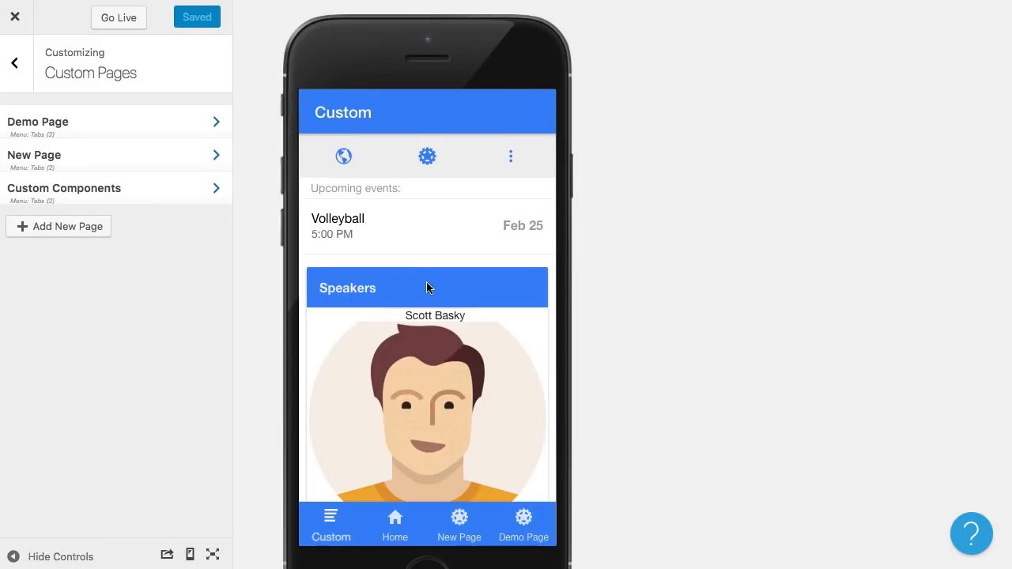
pyautogui.moveTo(375, 224)
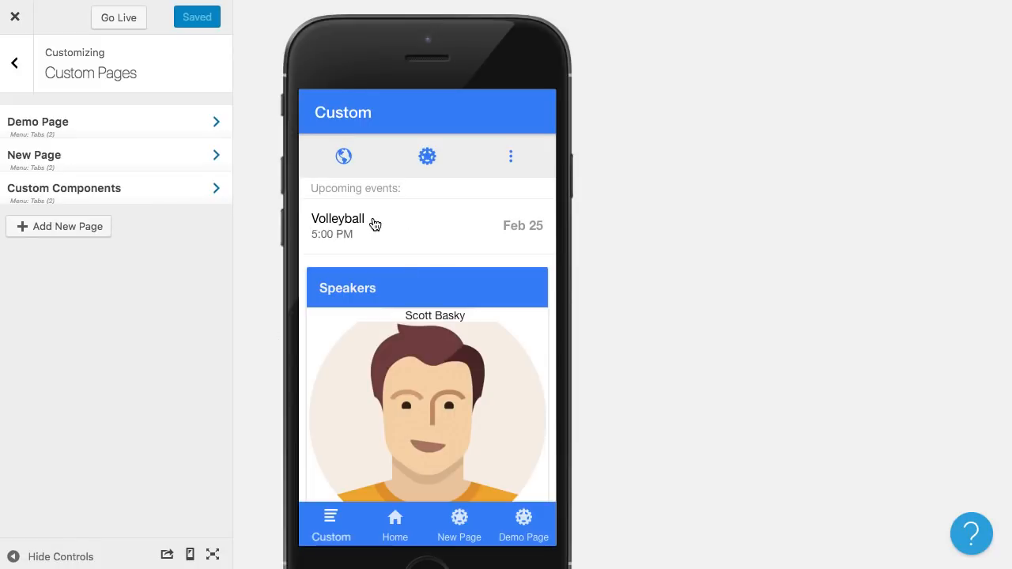
pyautogui.moveTo(340, 194)
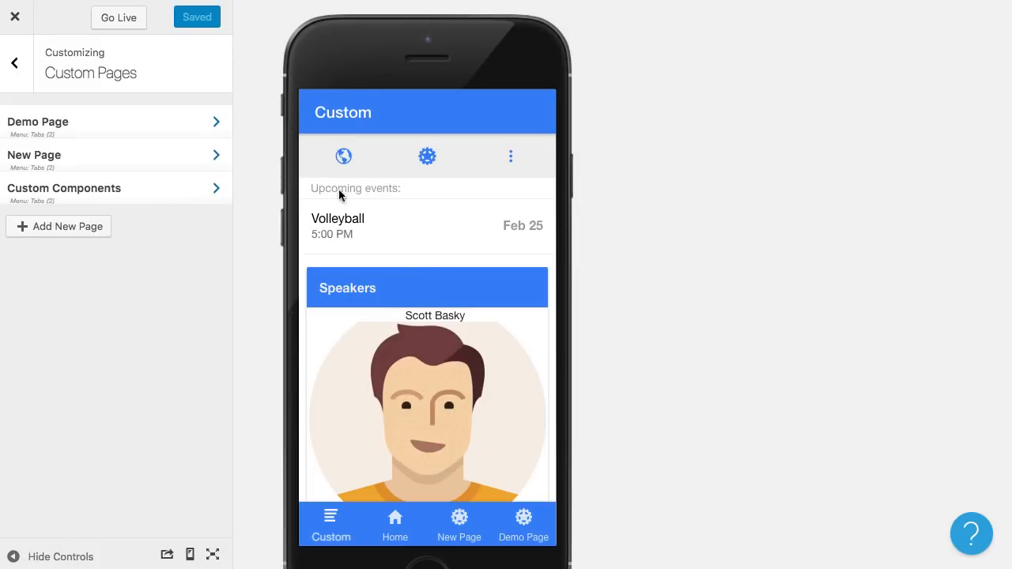
pyautogui.moveTo(378, 219)
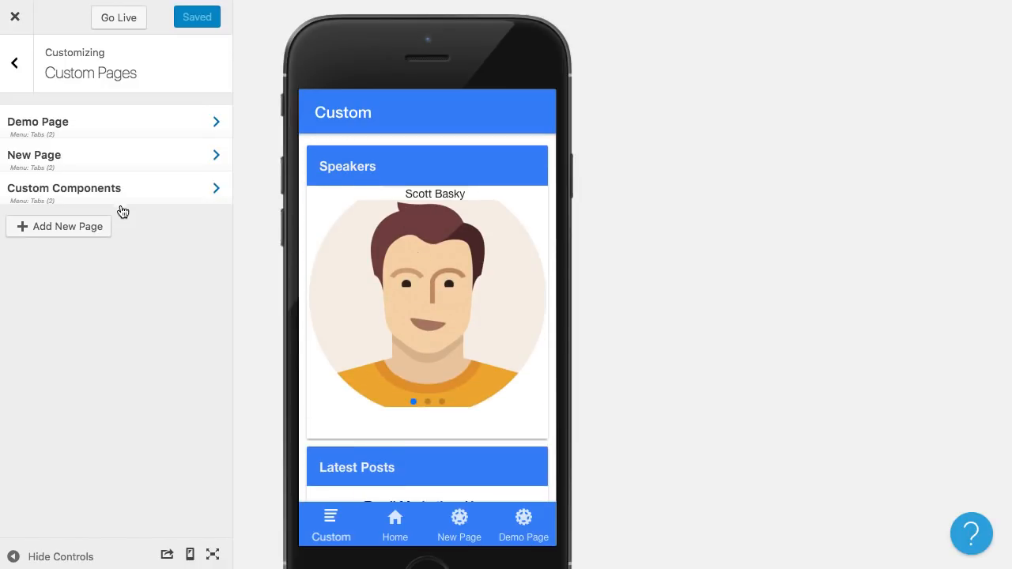
# - Open the Custom Components page code and highlight its speakers ap-slider tag
pyautogui.click(64, 188)
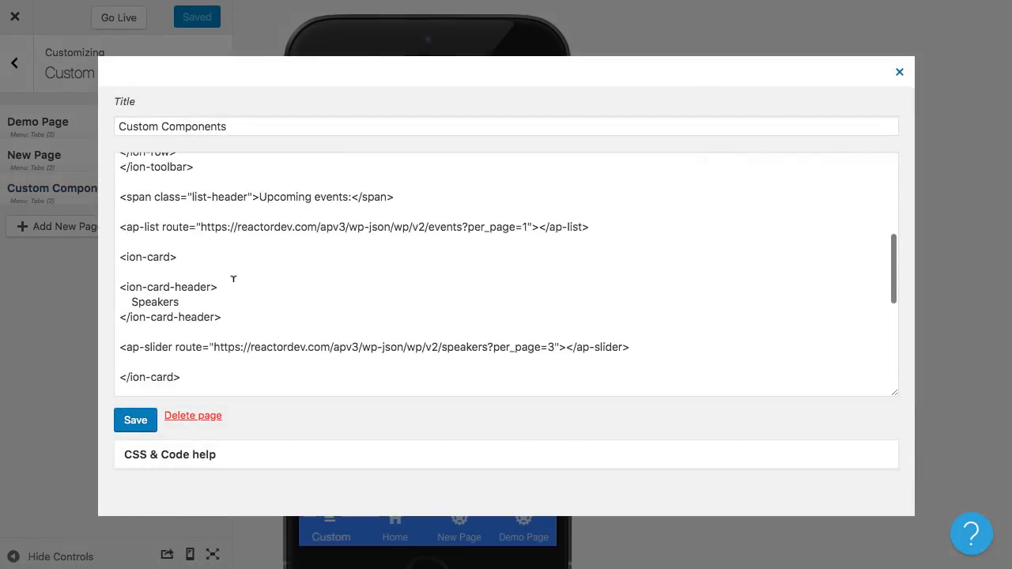
pyautogui.doubleClick(144, 312)
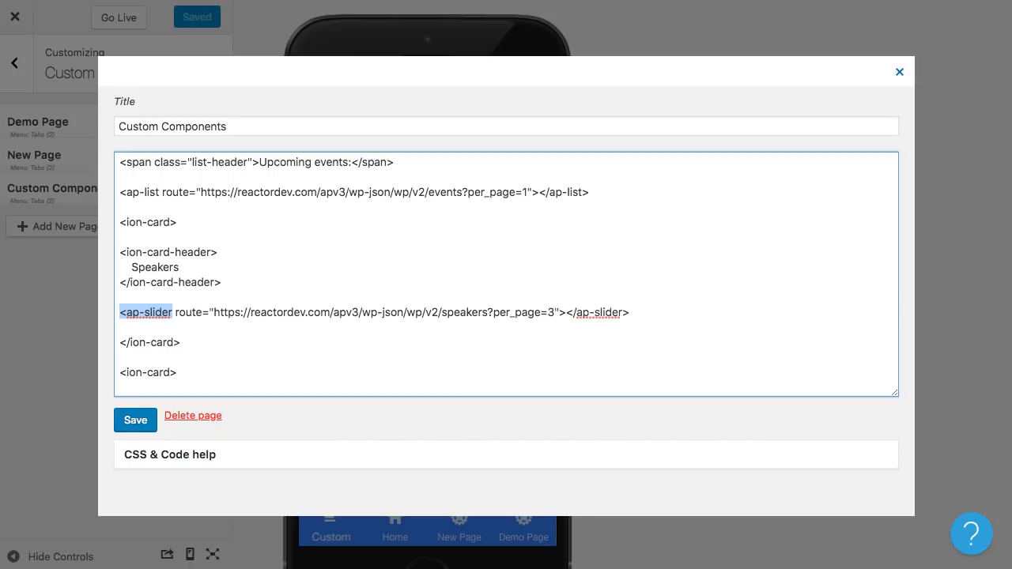
# - Return to the docs and scroll to the API Slider inputs list (pager, loop, effect)
pyautogui.click(170, 454)
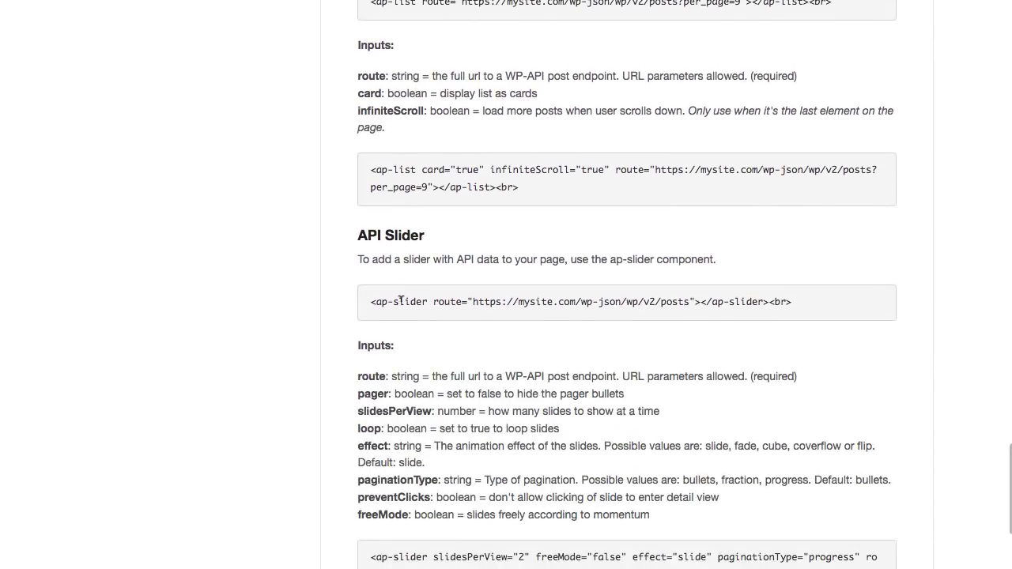
pyautogui.moveTo(447, 205)
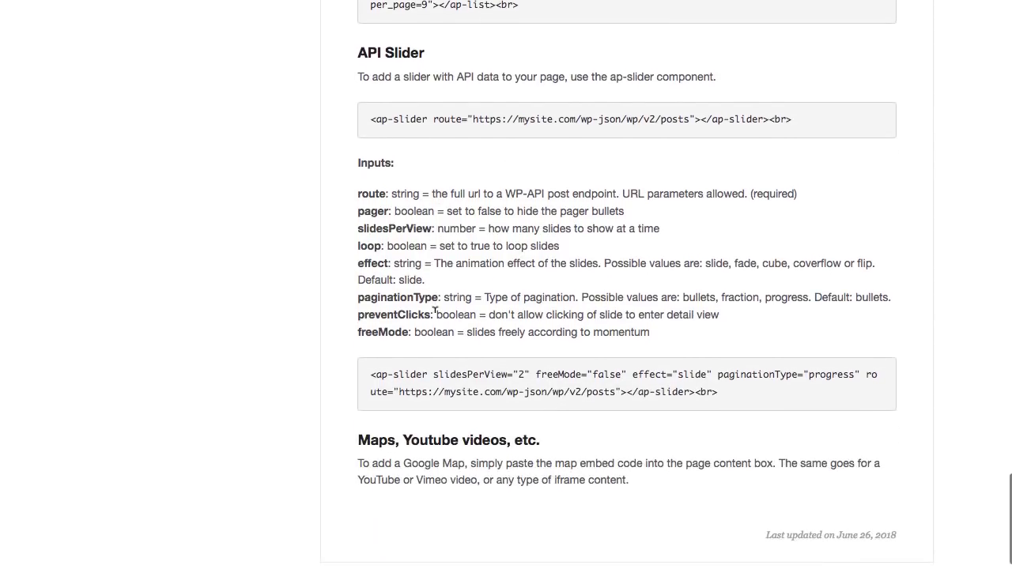
pyautogui.scroll(-3)
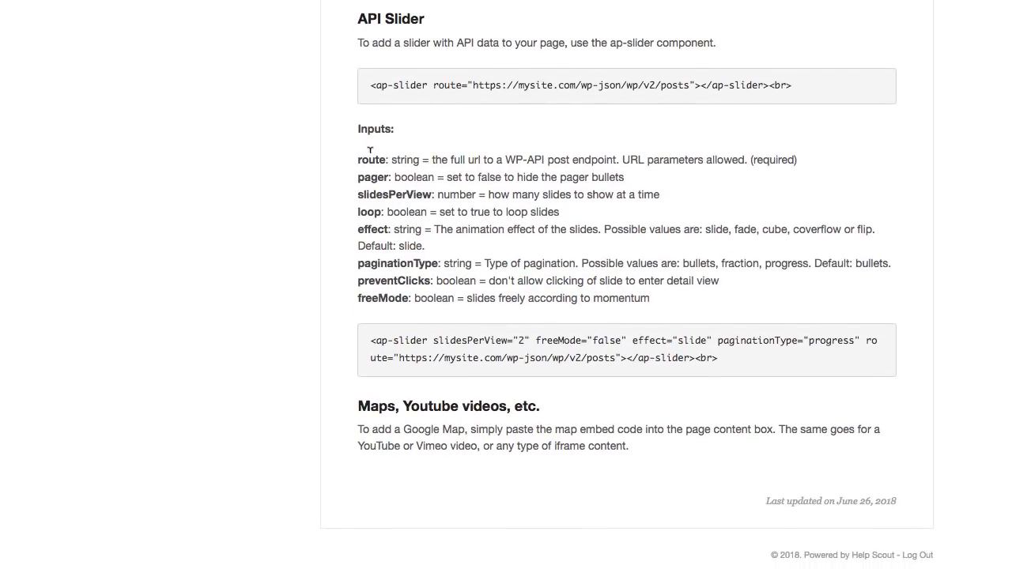
pyautogui.moveTo(397, 177)
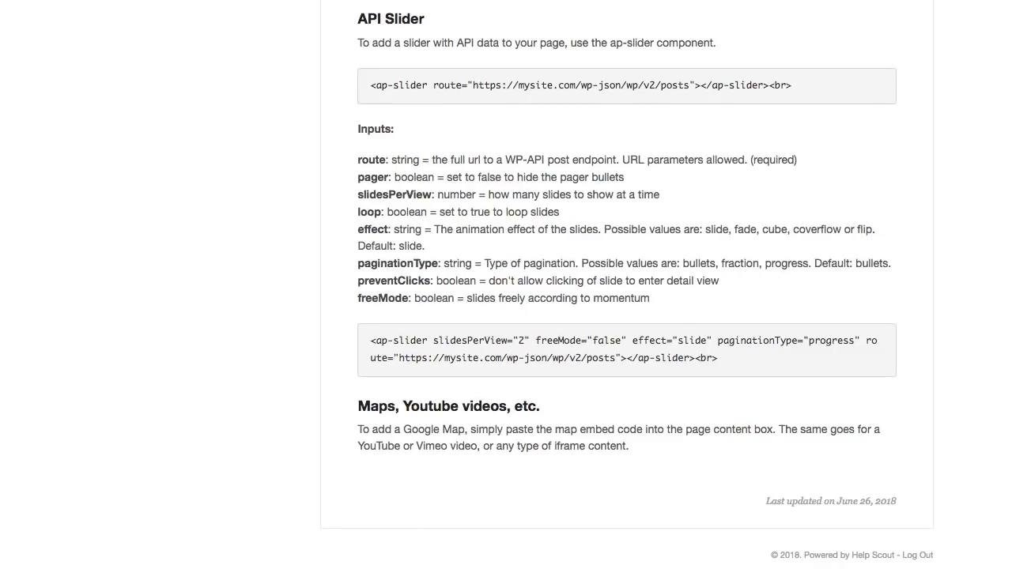
pyautogui.moveTo(374, 237)
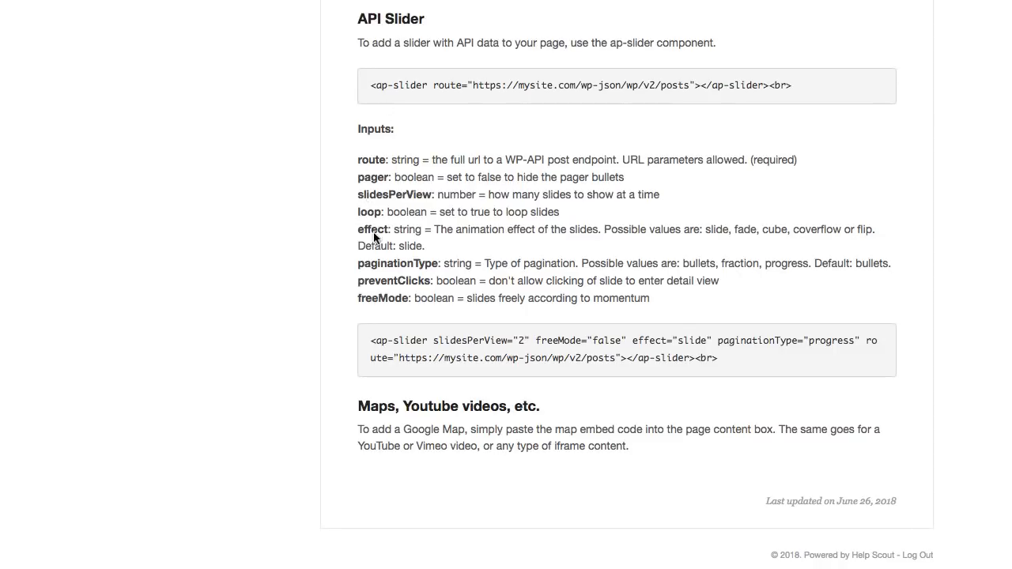
pyautogui.moveTo(387, 283)
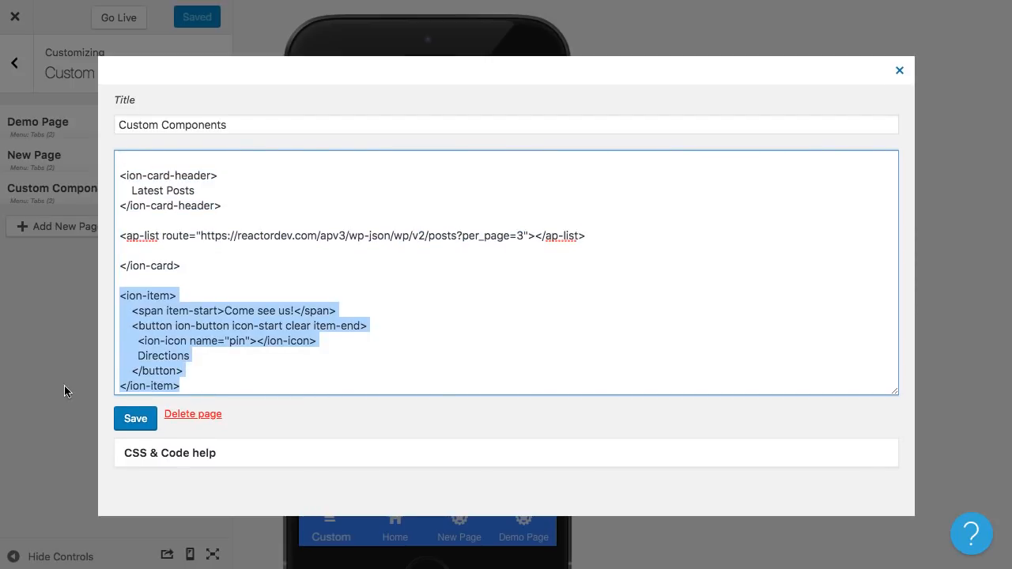
# - Follow the 'here' link under the example screenshot to the custom-components.html Gist
pyautogui.click(899, 70)
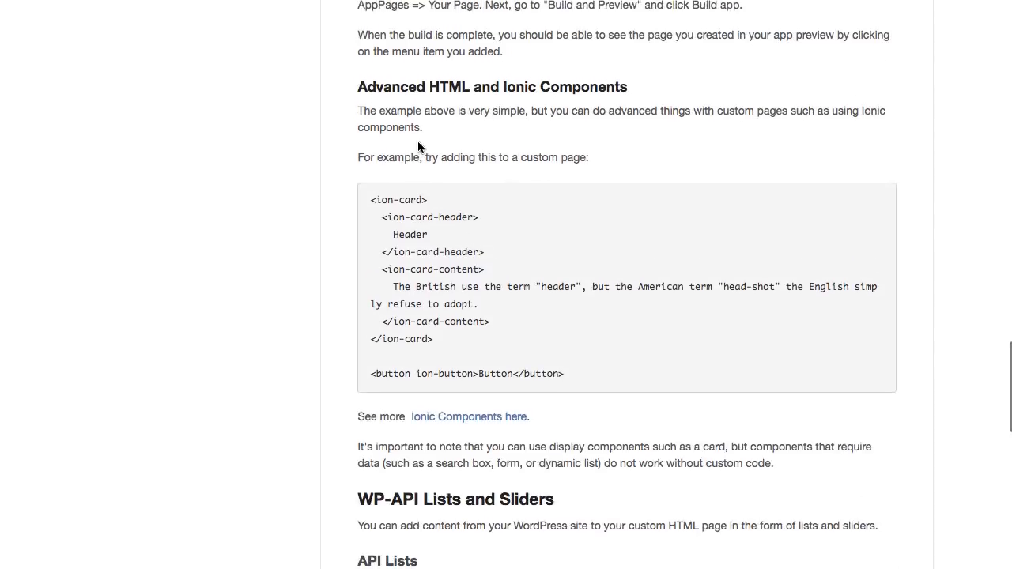
pyautogui.scroll(-3)
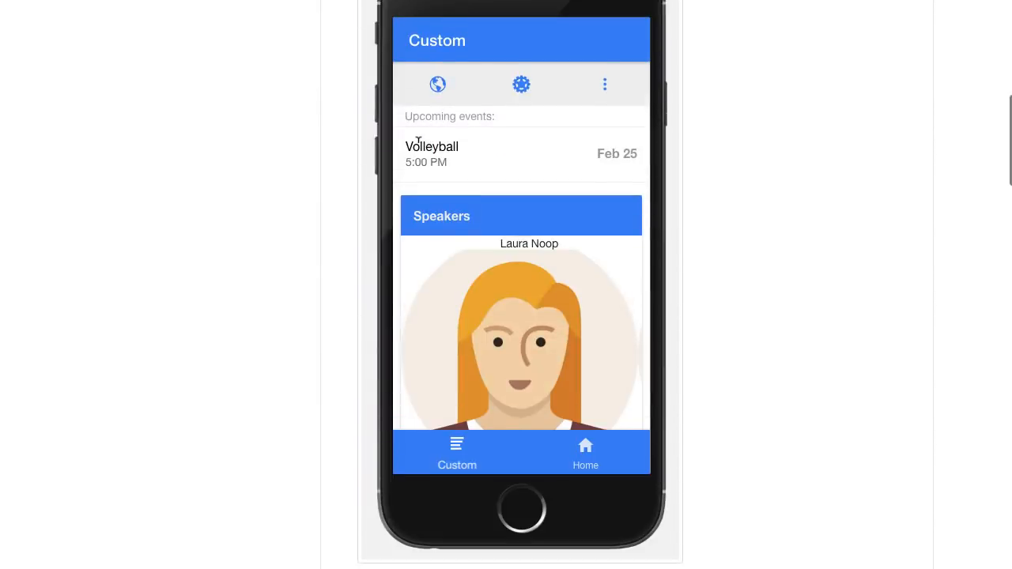
pyautogui.scroll(-3)
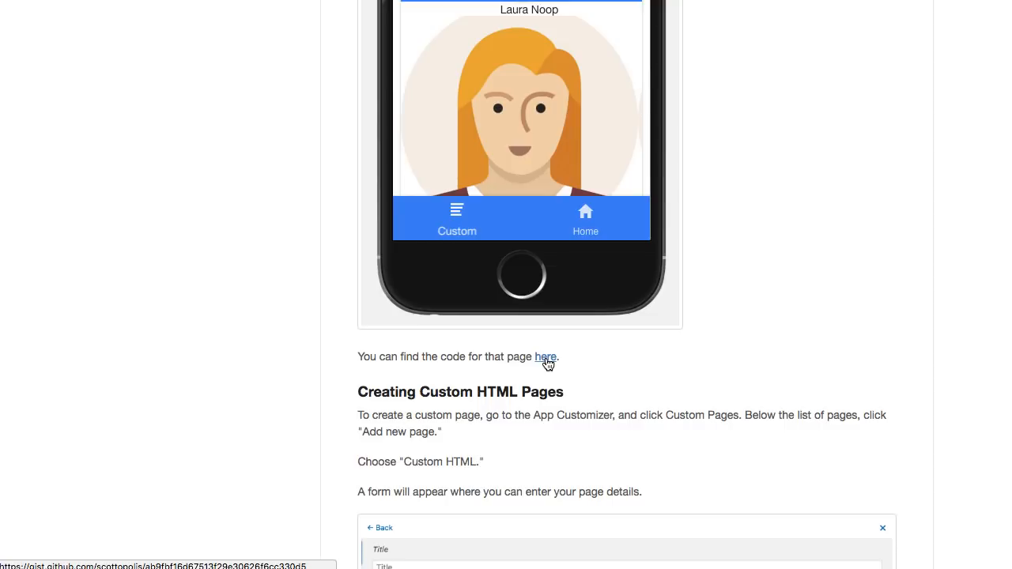
pyautogui.click(546, 357)
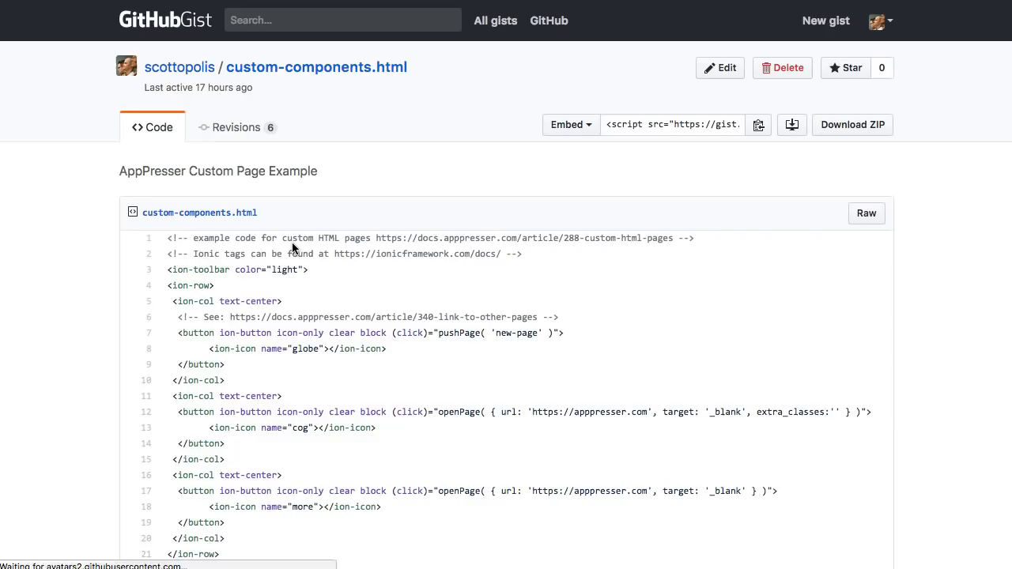
# - Scroll through the custom-components.html example code in the Gist
pyautogui.scroll(-3)
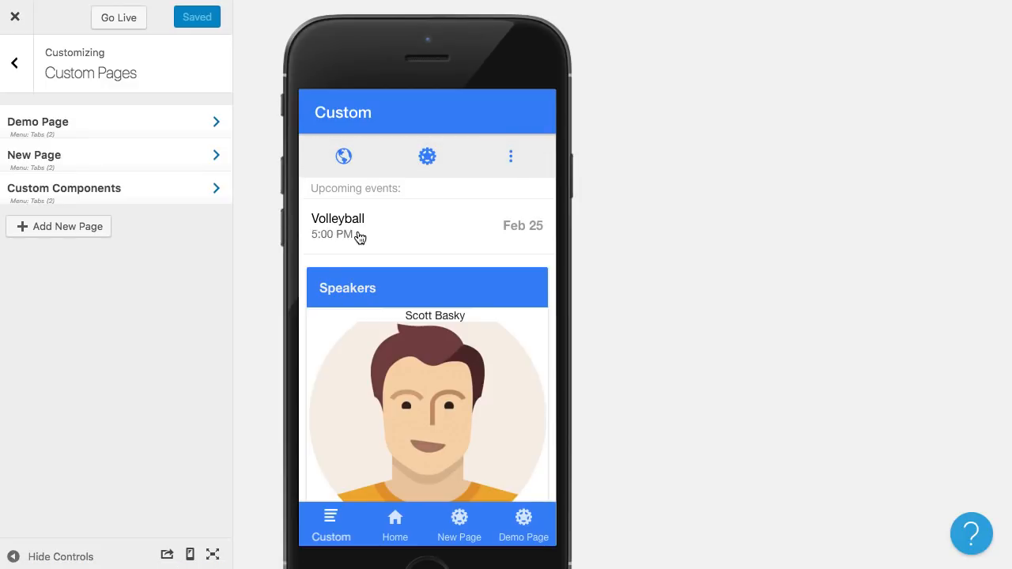
pyautogui.moveTo(366, 271)
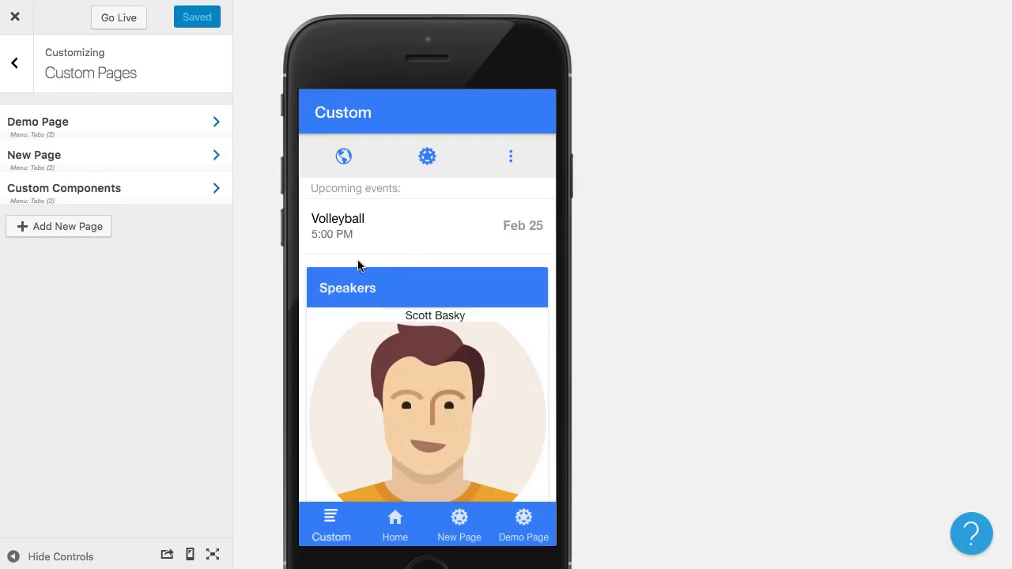
pyautogui.scroll(-3)
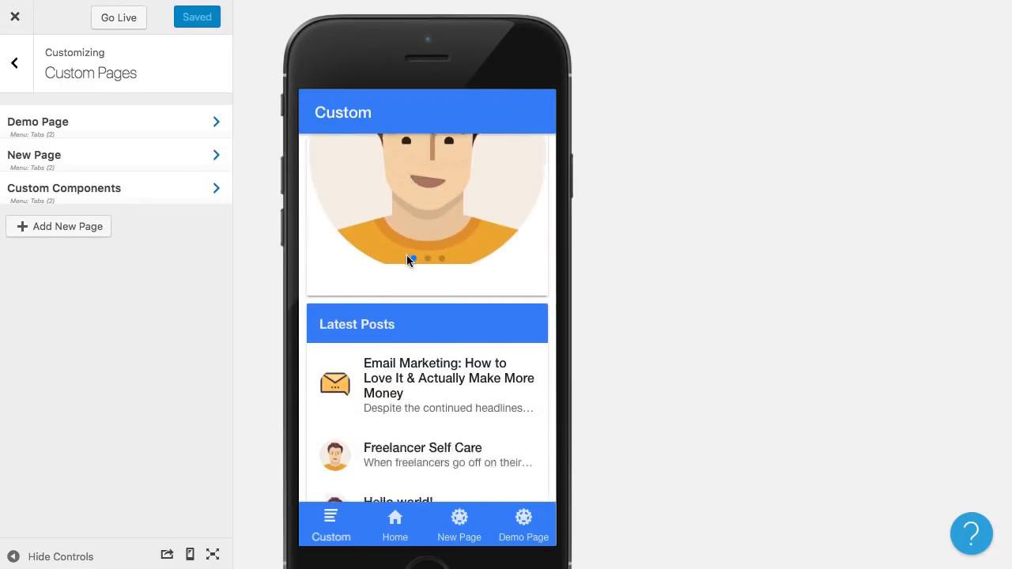
pyautogui.scroll(-3)
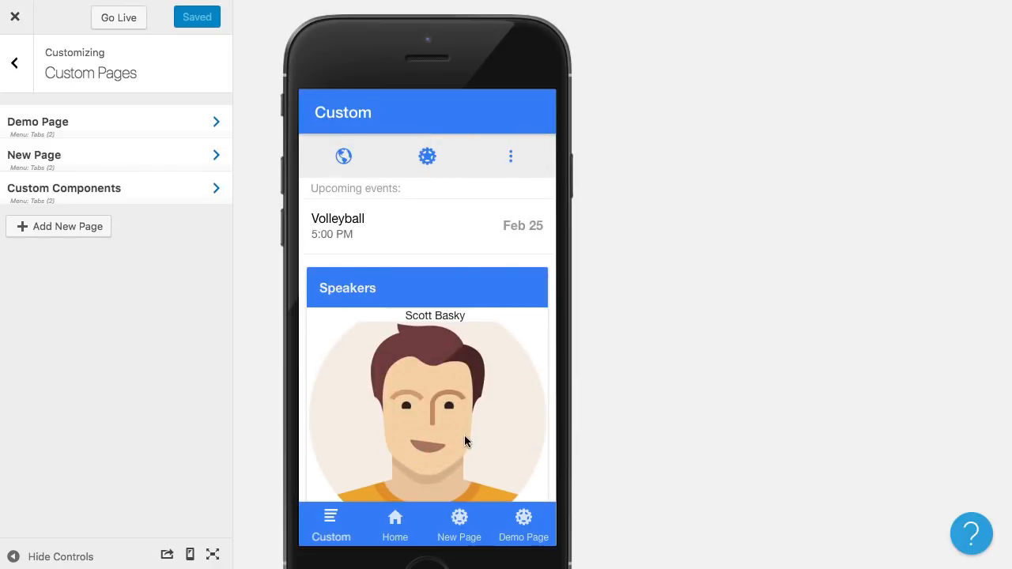
pyautogui.moveTo(777, 364)
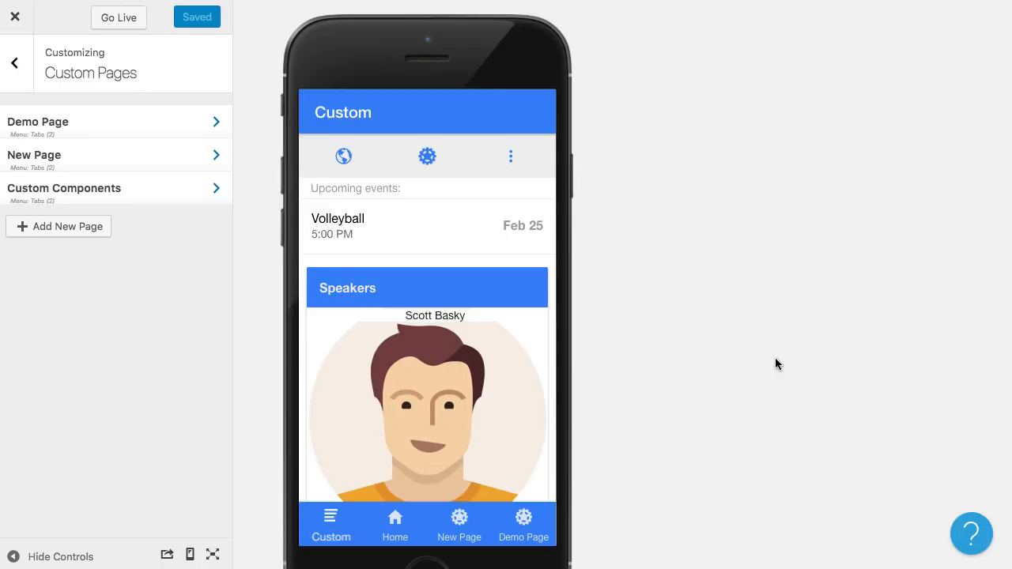